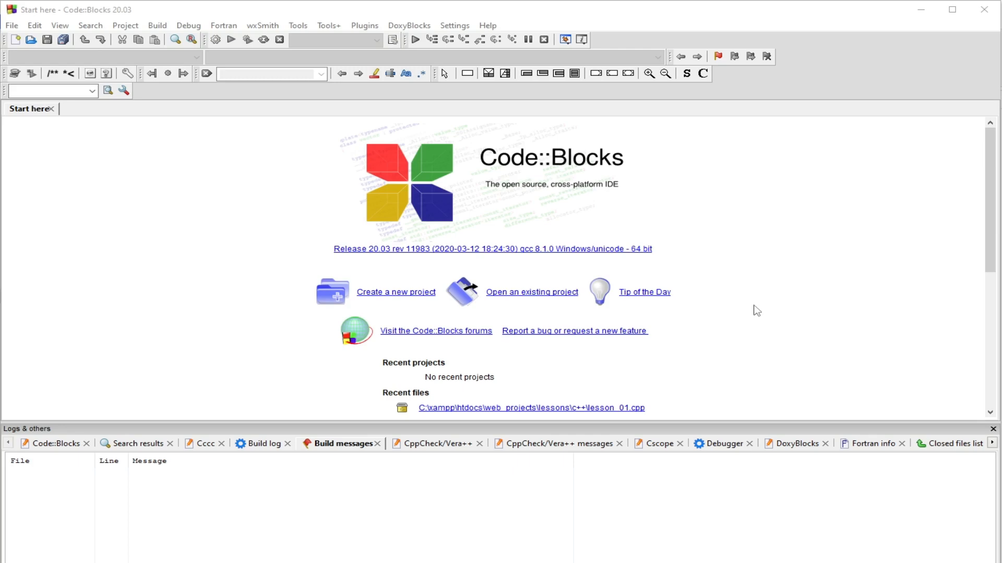
{"action": "mouse_move", "coordinate": [816, 255]}
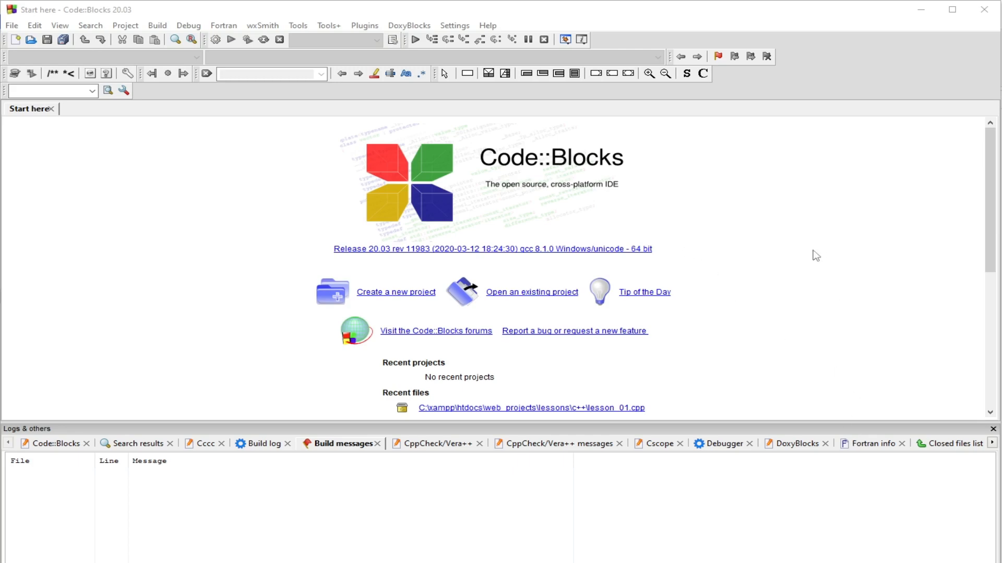
{"action": "mouse_move", "coordinate": [801, 76]}
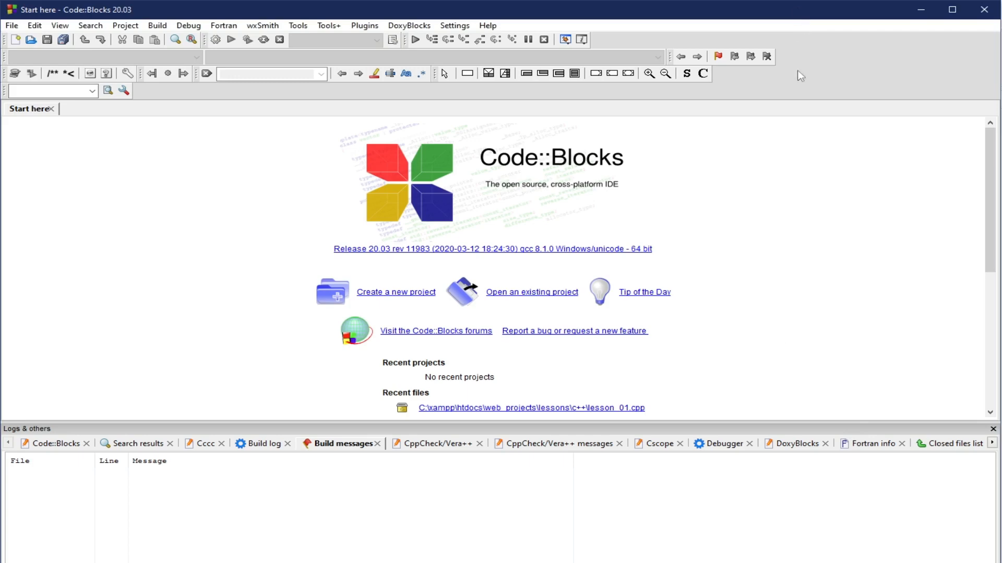
{"action": "mouse_move", "coordinate": [826, 256]}
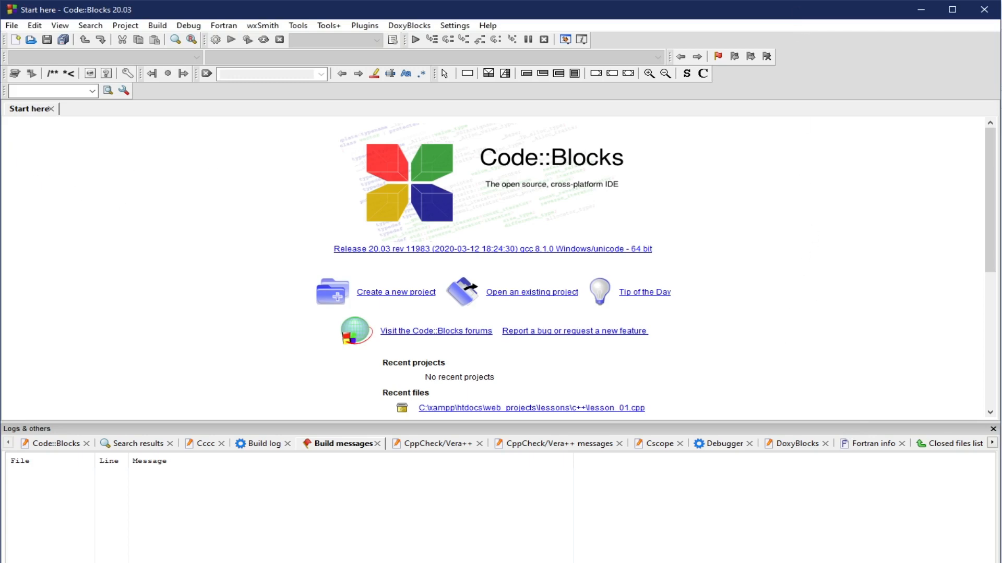
Create a new empty source file (Untitled1) and focus it for editing.
{"action": "left_click", "coordinate": [11, 25]}
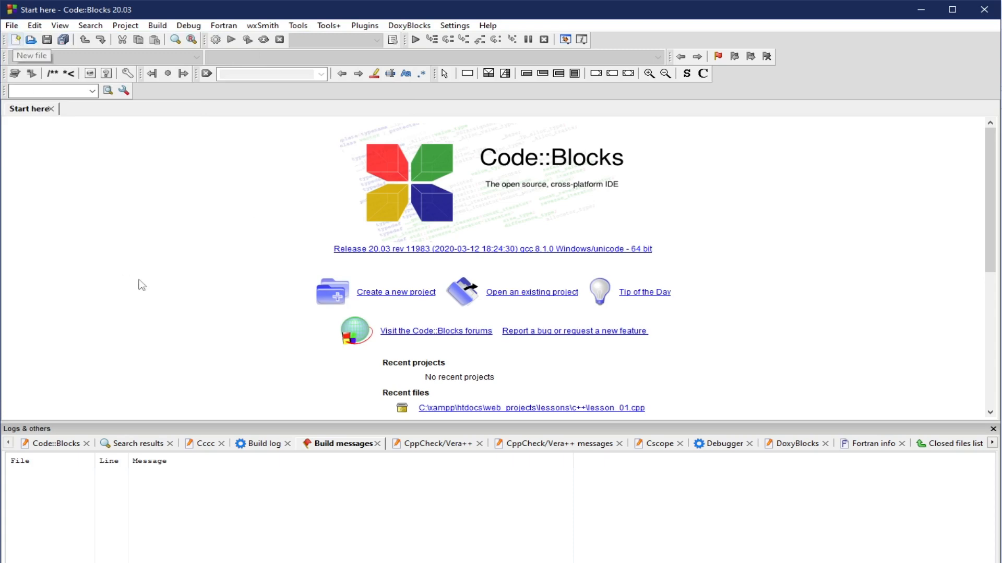
{"action": "mouse_move", "coordinate": [196, 167]}
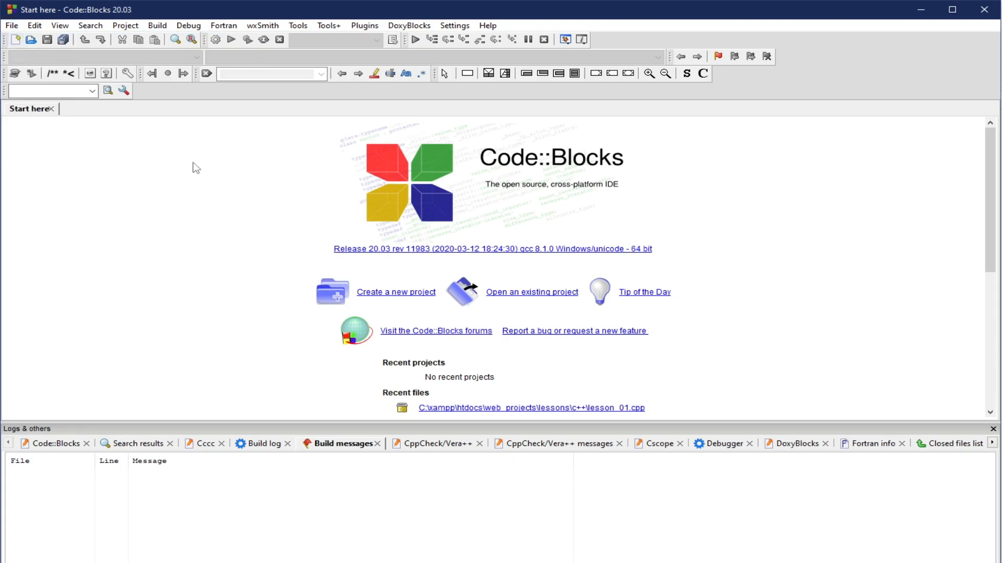
{"action": "mouse_move", "coordinate": [15, 39]}
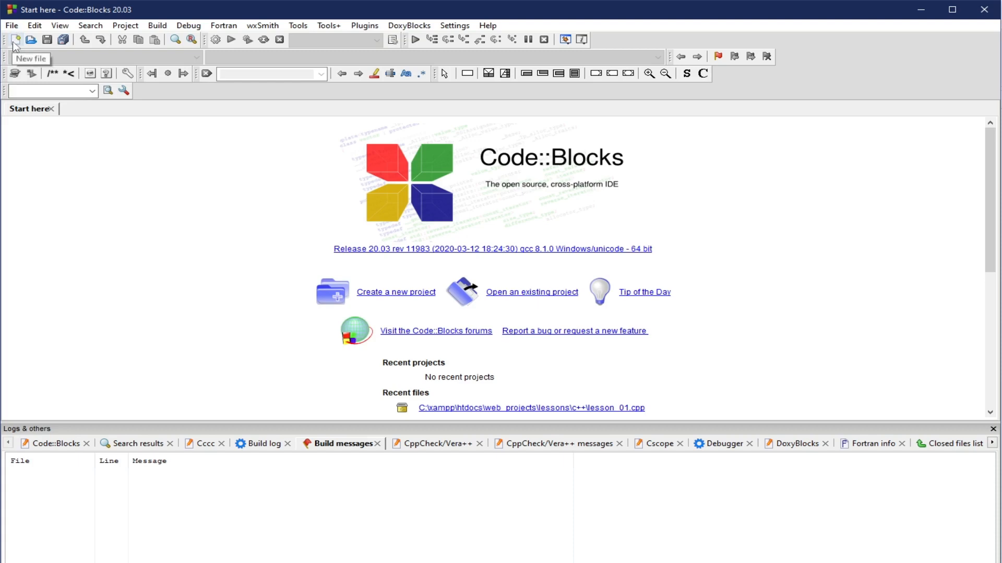
{"action": "left_click", "coordinate": [14, 40]}
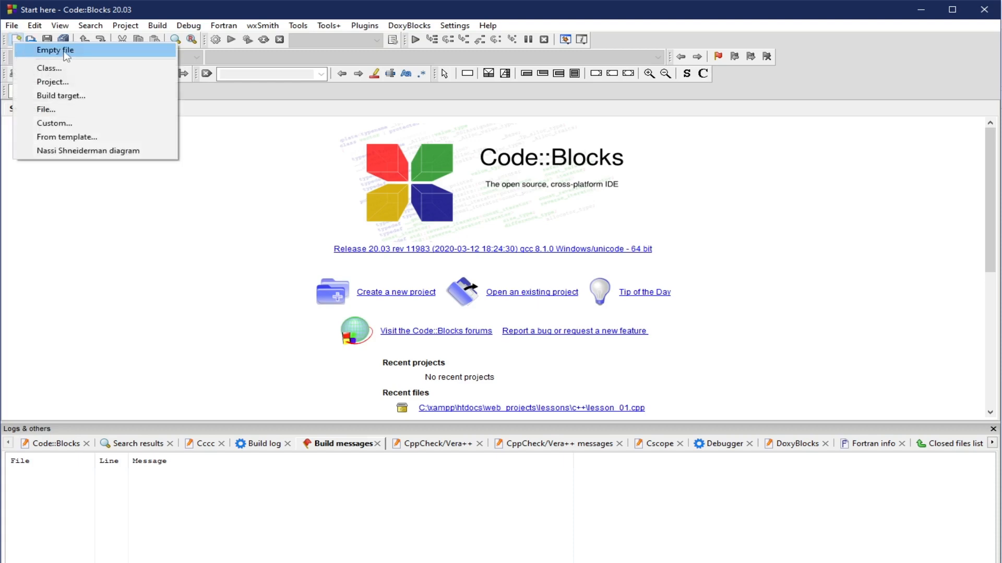
{"action": "left_click", "coordinate": [55, 51]}
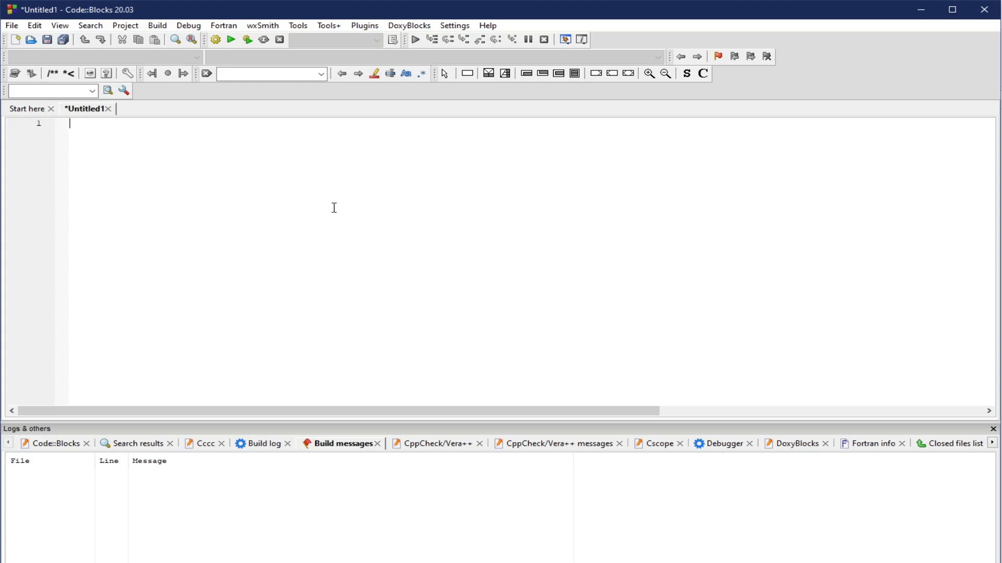
{"action": "mouse_move", "coordinate": [166, 147]}
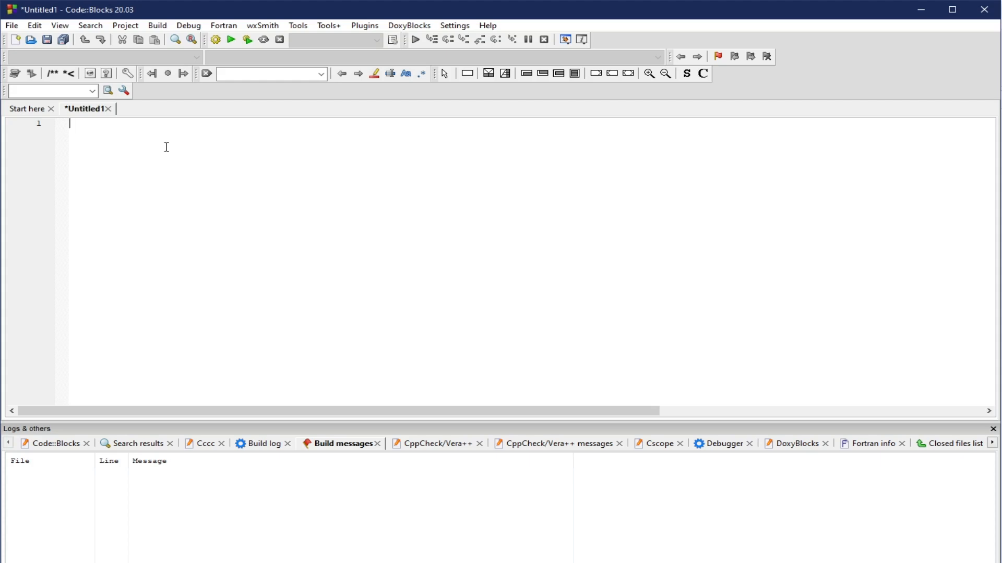
{"action": "mouse_move", "coordinate": [84, 108]}
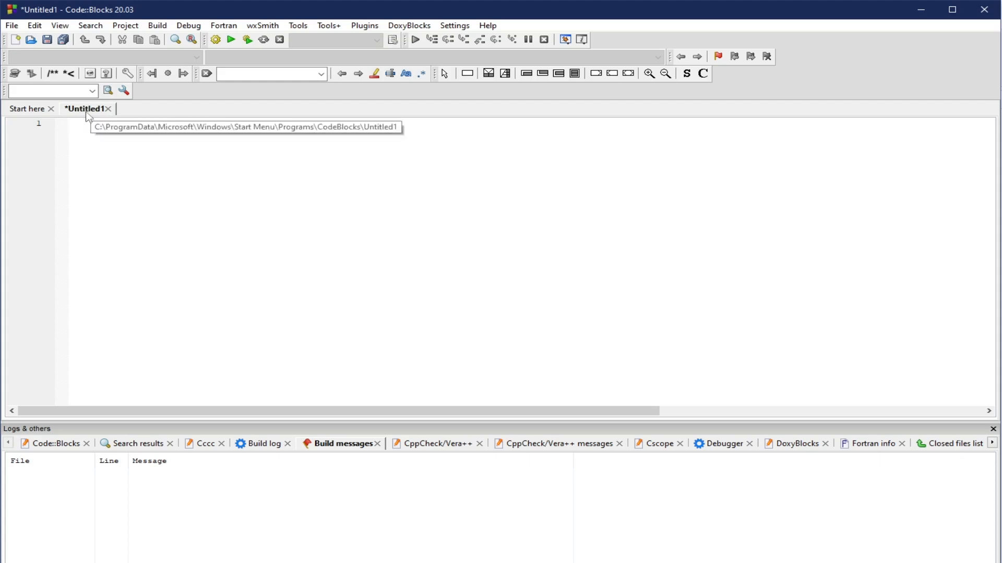
{"action": "mouse_move", "coordinate": [178, 180]}
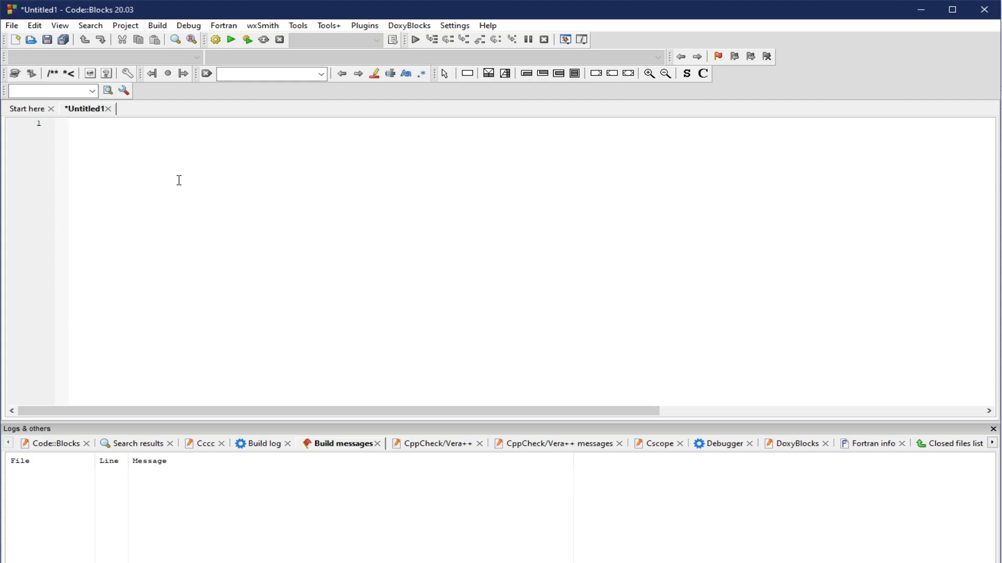
{"action": "mouse_move", "coordinate": [186, 182]}
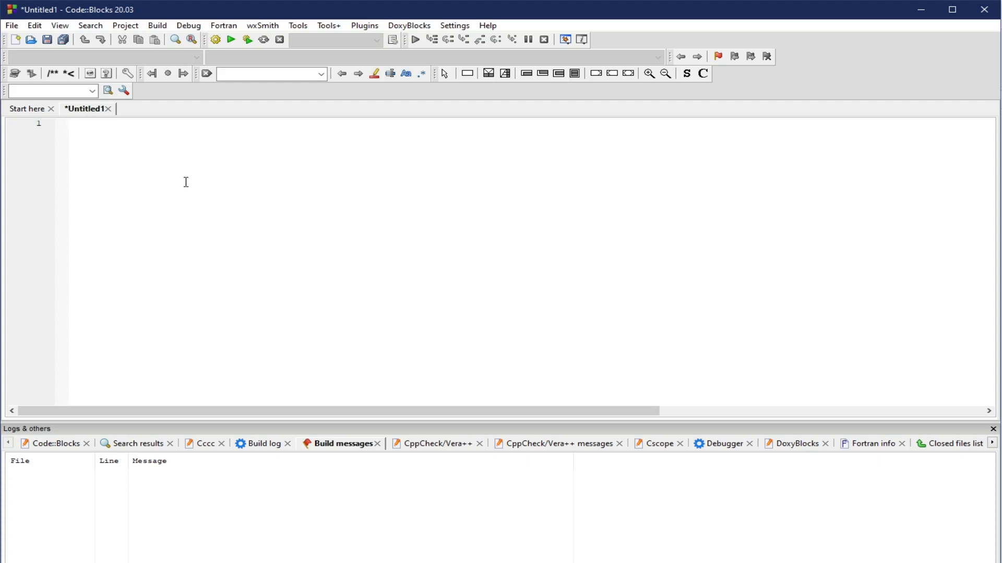
{"action": "left_click", "coordinate": [70, 123]}
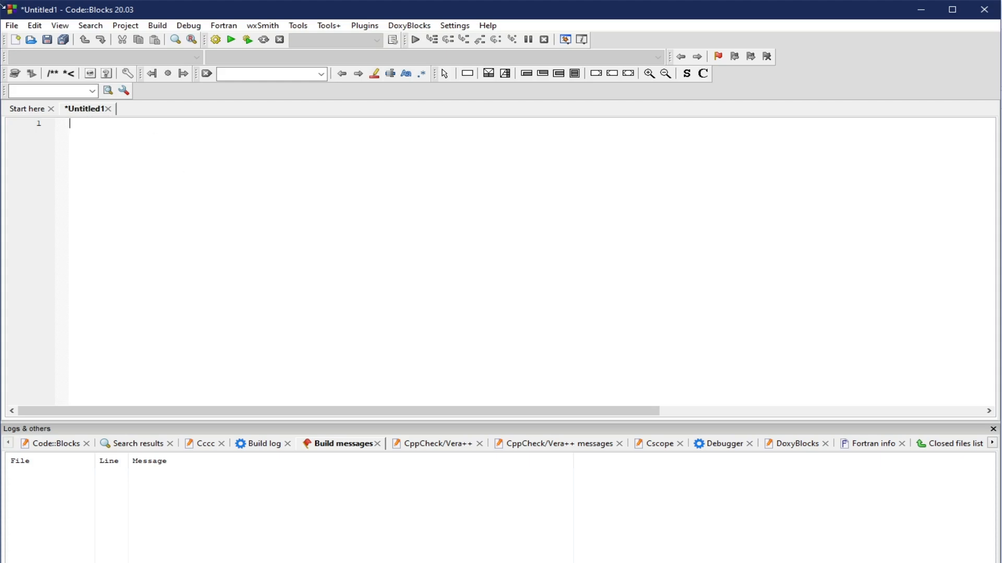
Save the untitled file as HelloWorld.cpp with C/C++ files type in the lessons folder.
{"action": "left_click", "coordinate": [11, 25]}
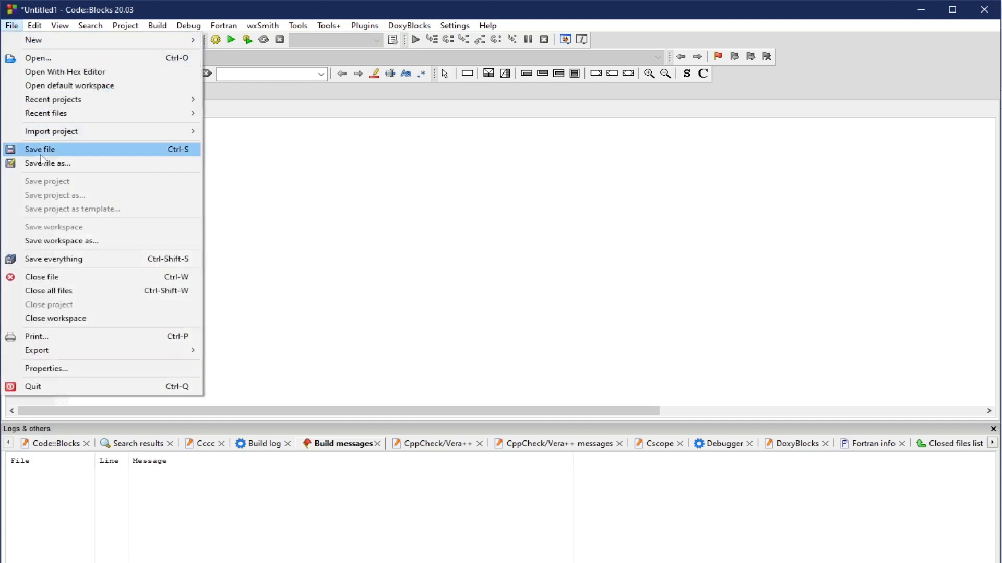
{"action": "left_click", "coordinate": [39, 149]}
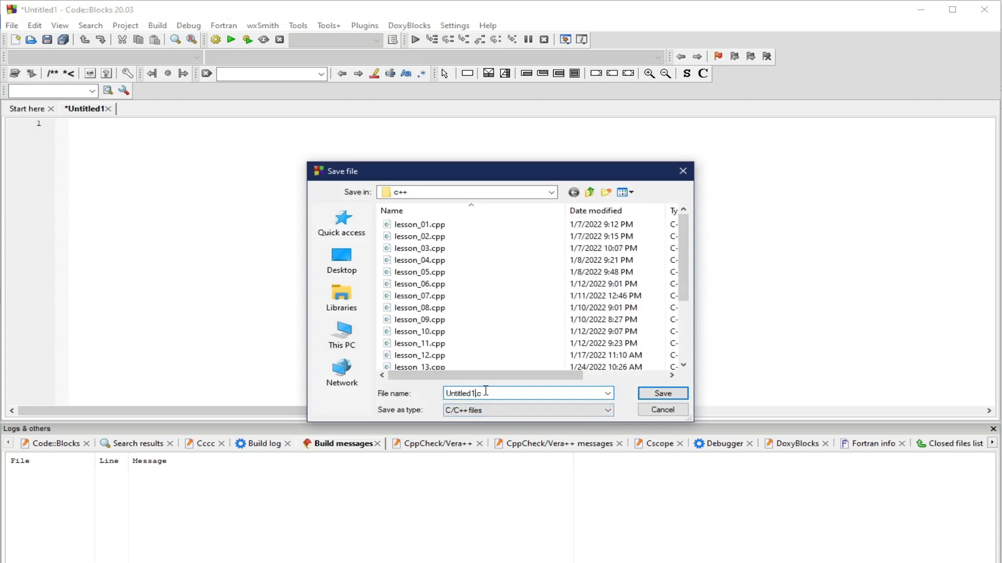
{"action": "mouse_move", "coordinate": [740, 349]}
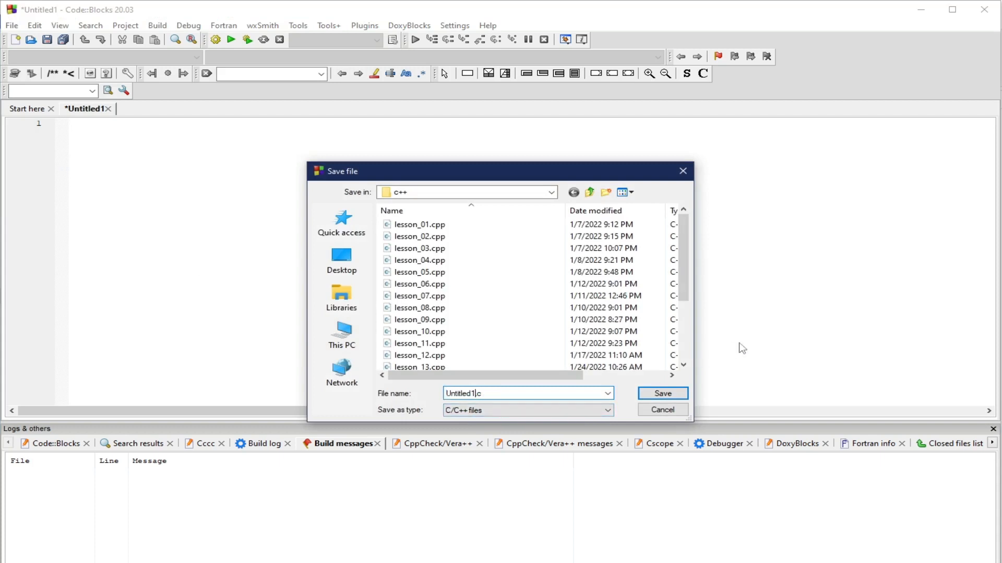
{"action": "type", "text": "HelloWorld.c"}
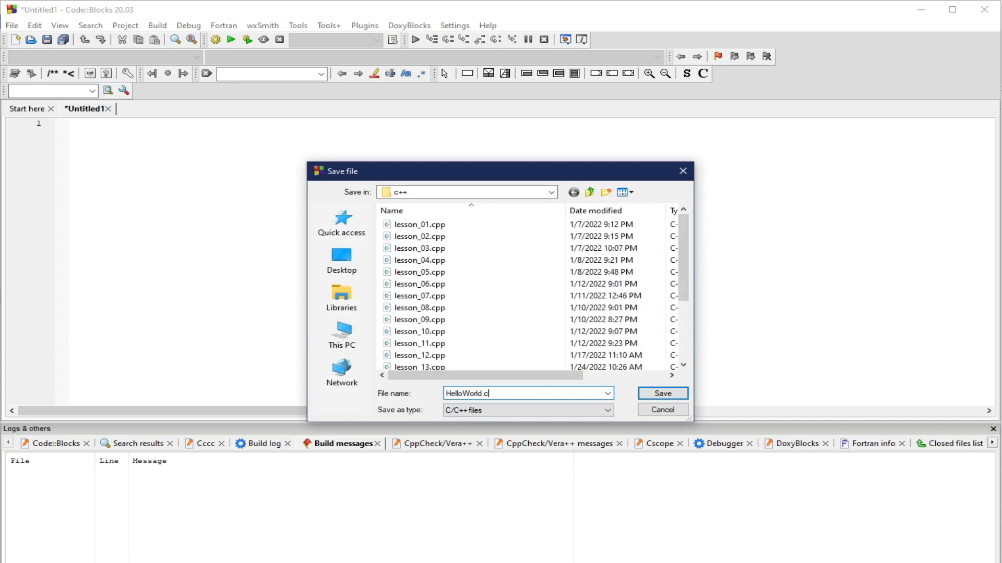
{"action": "type", "text": "pp"}
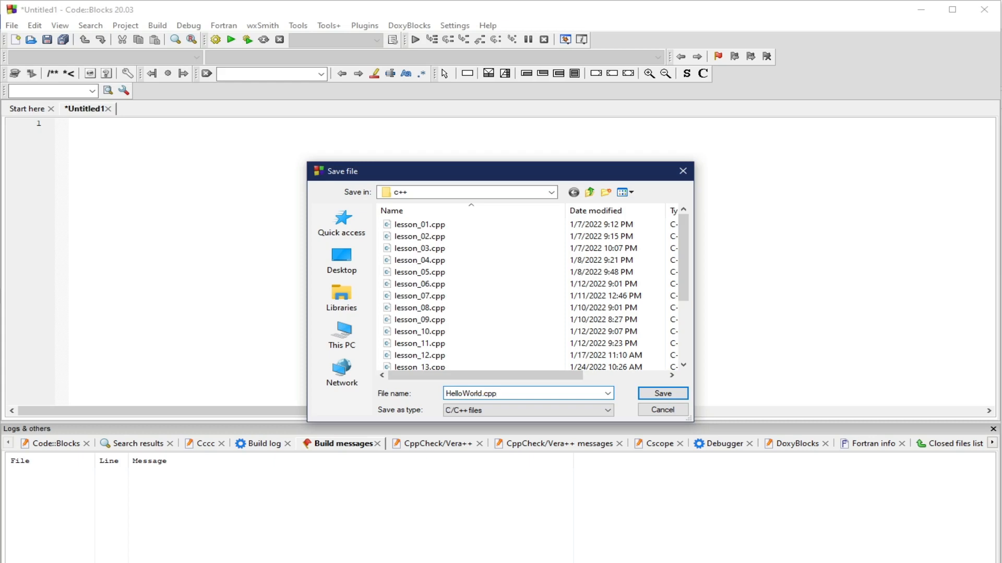
{"action": "left_click", "coordinate": [499, 393]}
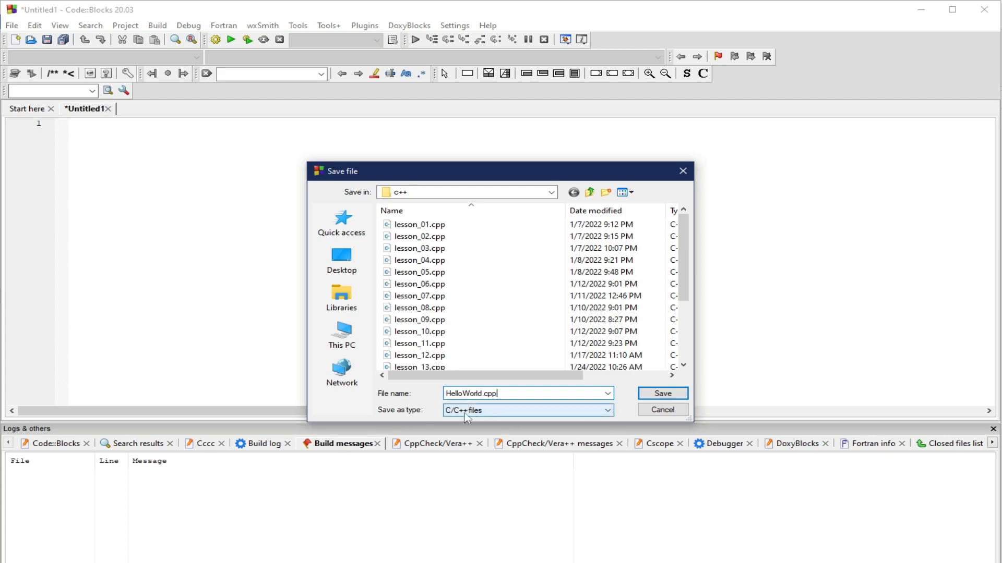
{"action": "mouse_move", "coordinate": [518, 433]}
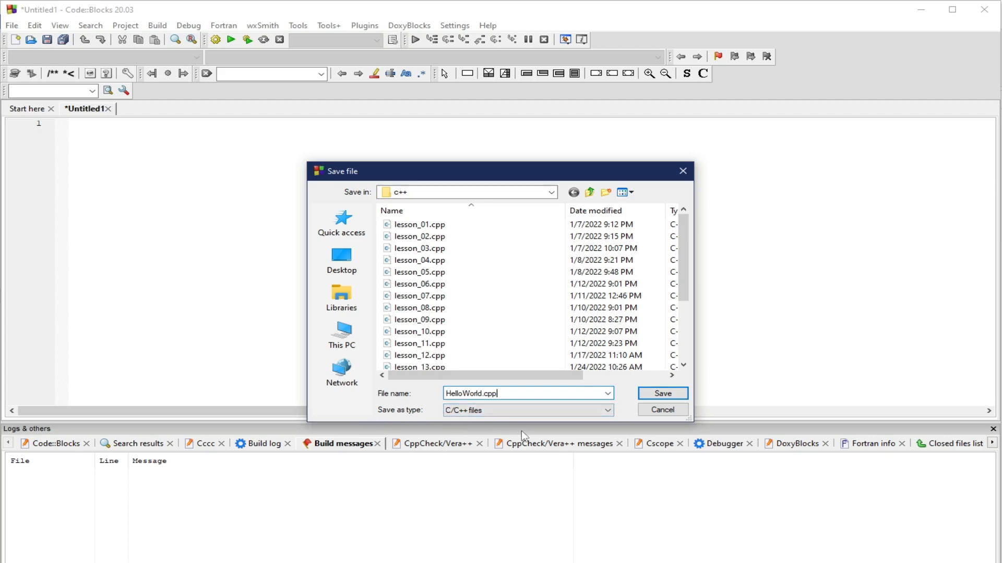
{"action": "mouse_move", "coordinate": [631, 378]}
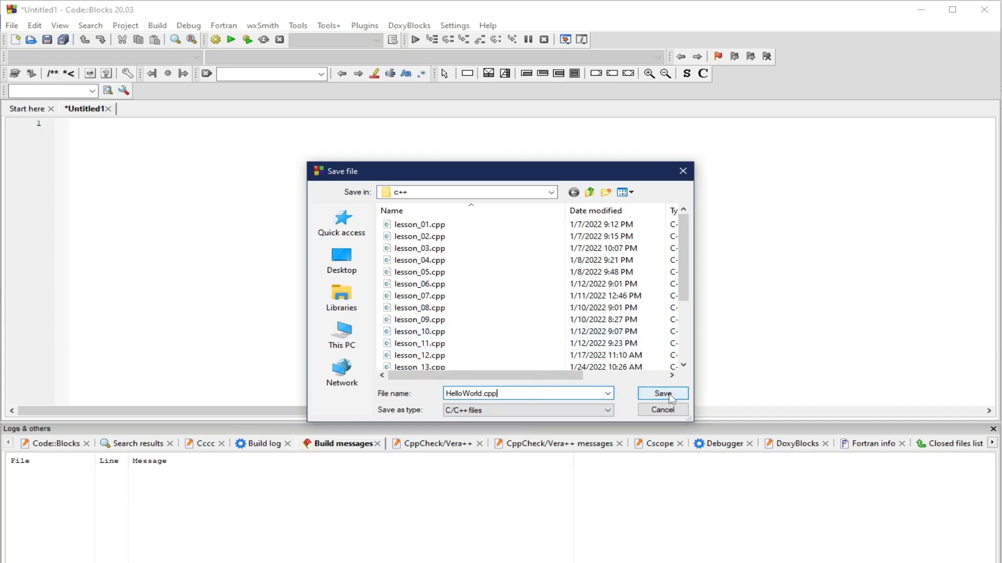
{"action": "left_click", "coordinate": [662, 393]}
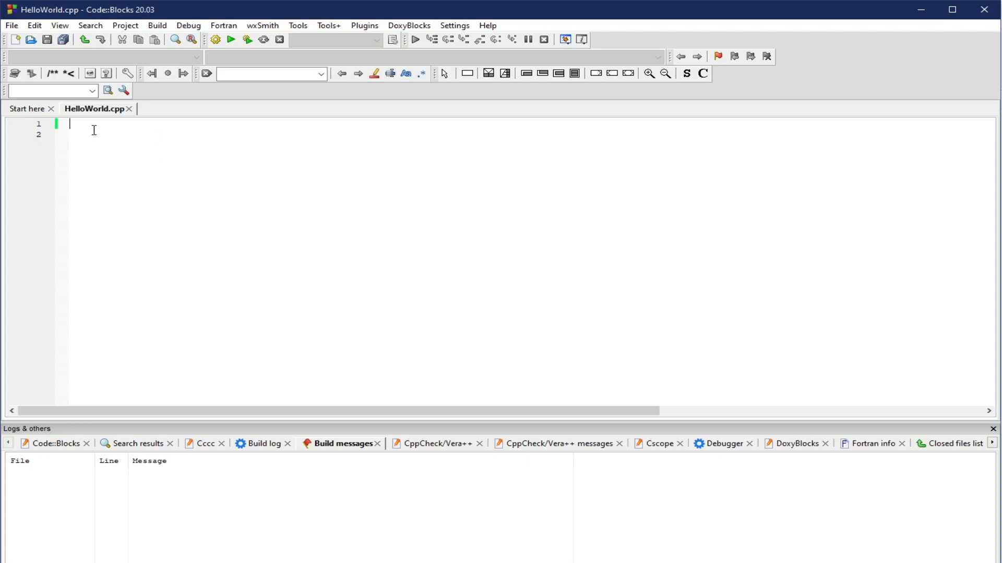
{"action": "mouse_move", "coordinate": [593, 139]}
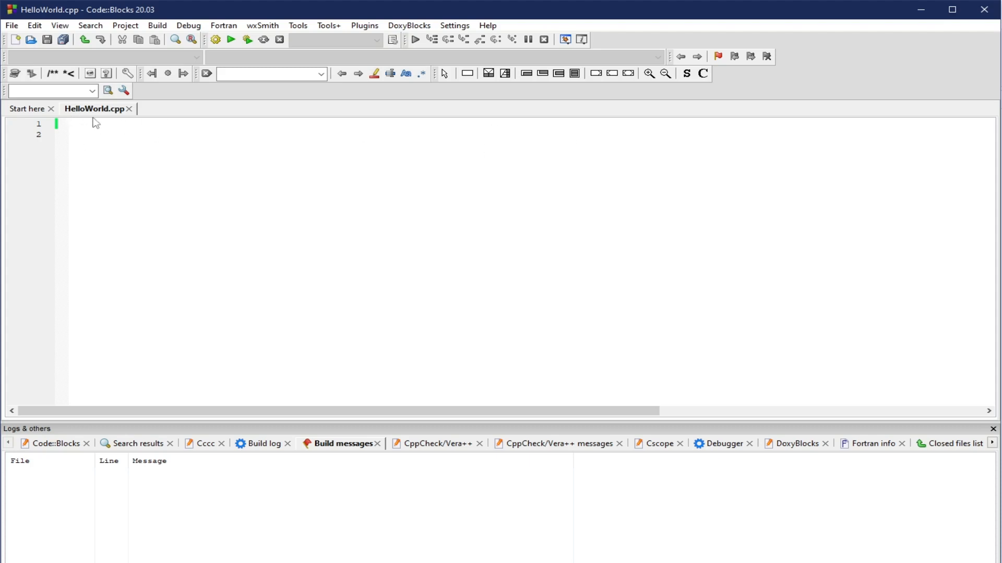
{"action": "mouse_move", "coordinate": [129, 141]}
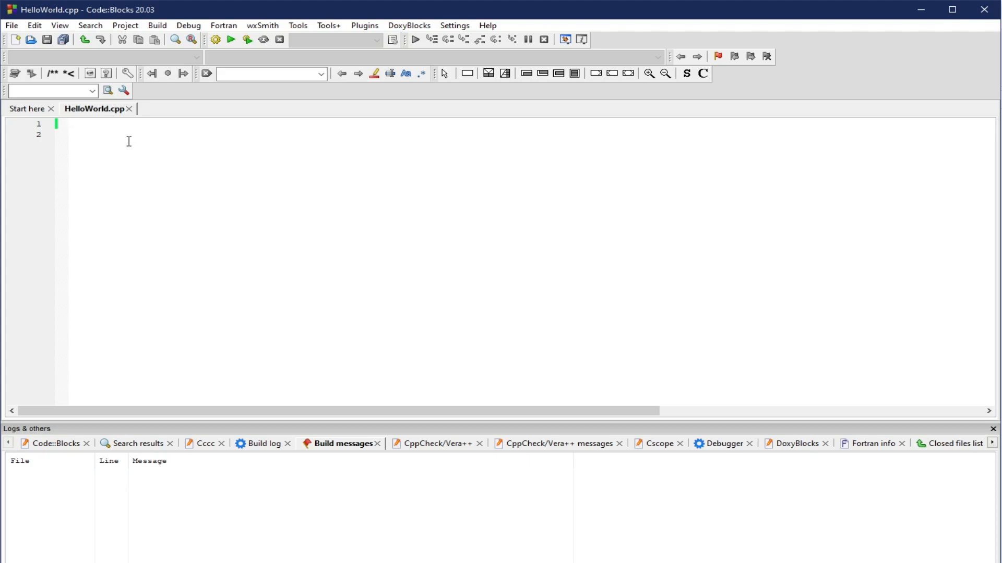
{"action": "mouse_move", "coordinate": [277, 200]}
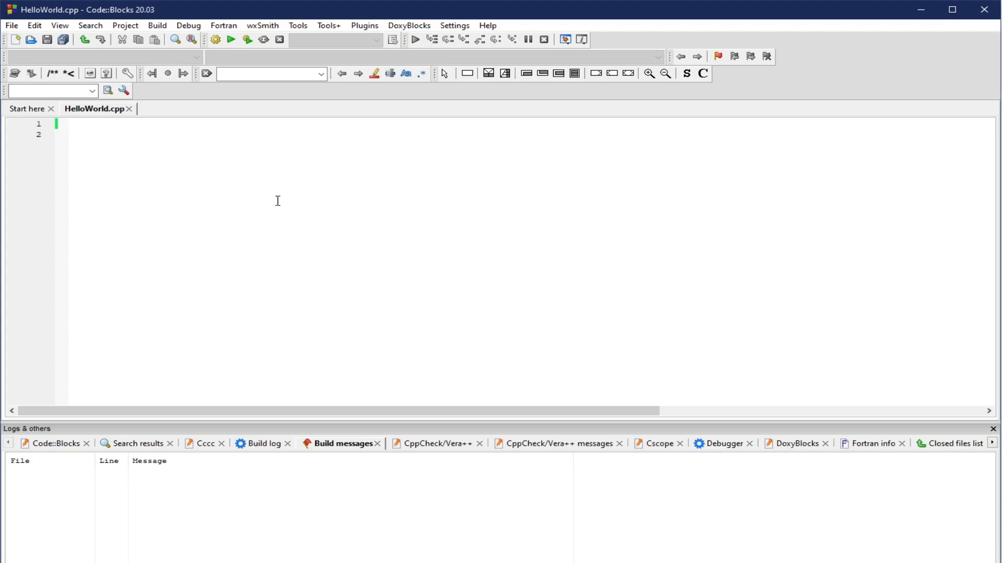
{"action": "mouse_move", "coordinate": [266, 214]}
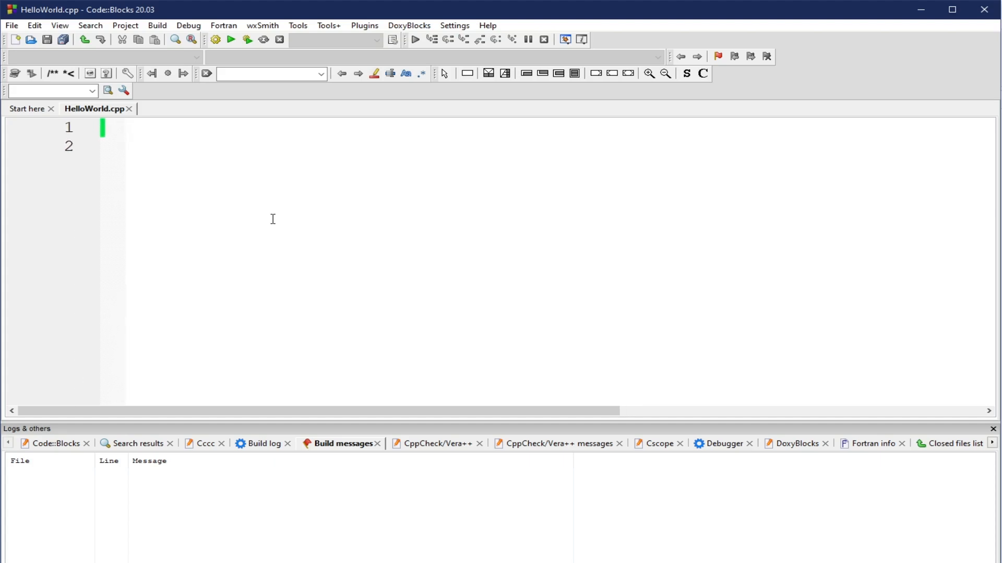
Write #include<iostream> on line 1 of HelloWorld.cpp.
{"action": "type", "text": "#include"}
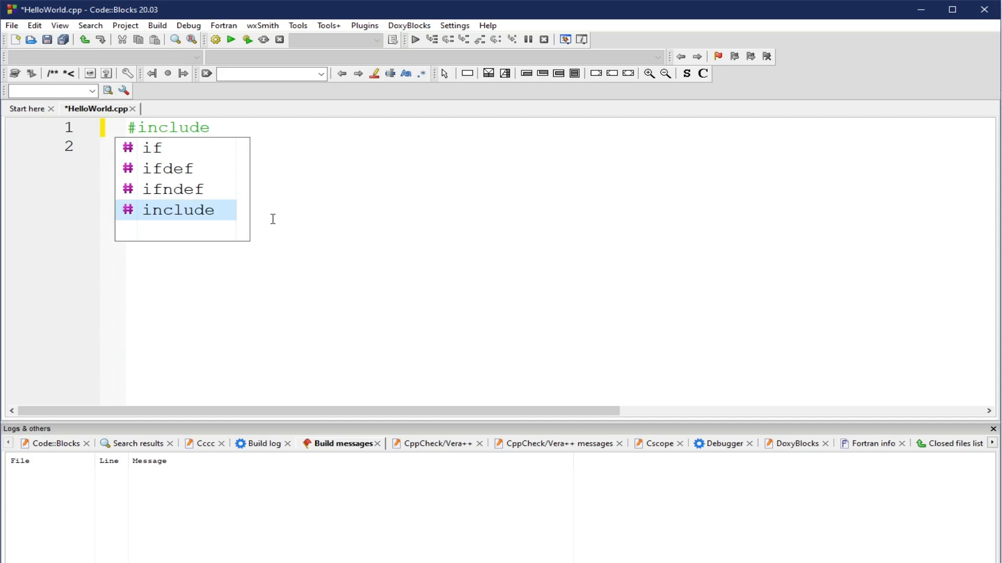
{"action": "type", "text": "<io>"}
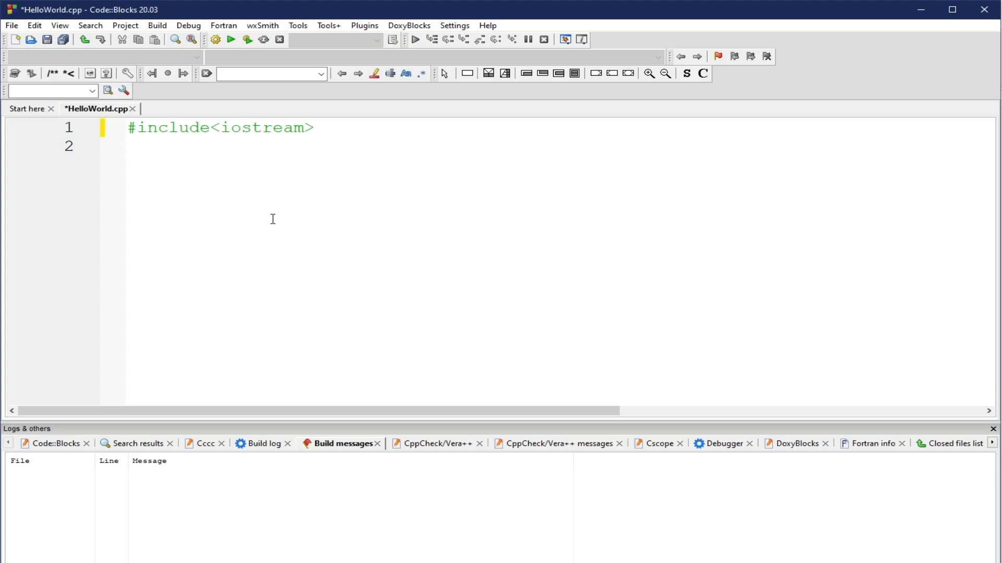
Write using namespace std; on line 2 and start an empty line 3.
{"action": "type", "text": "using ns"}
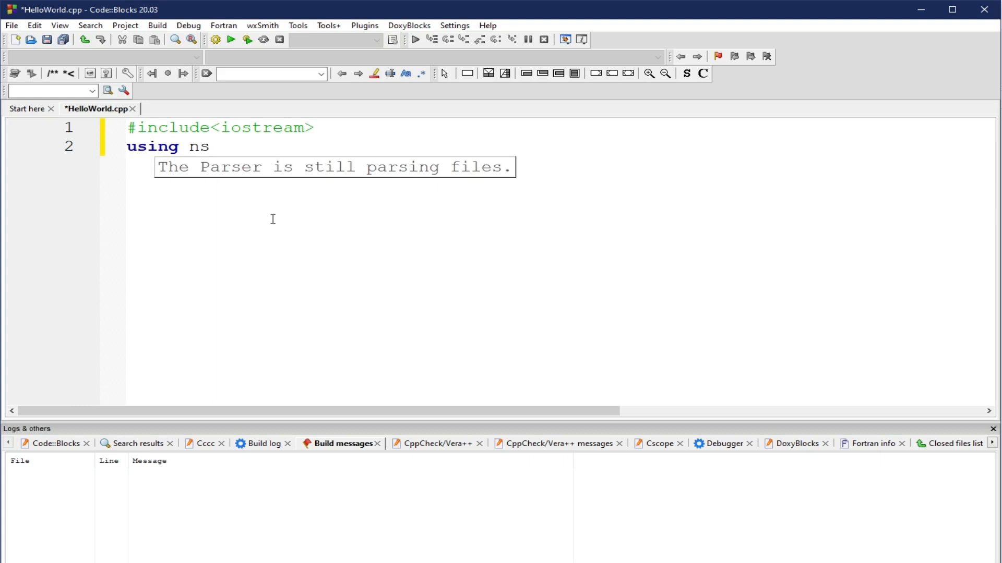
{"action": "type", "text": "ame"}
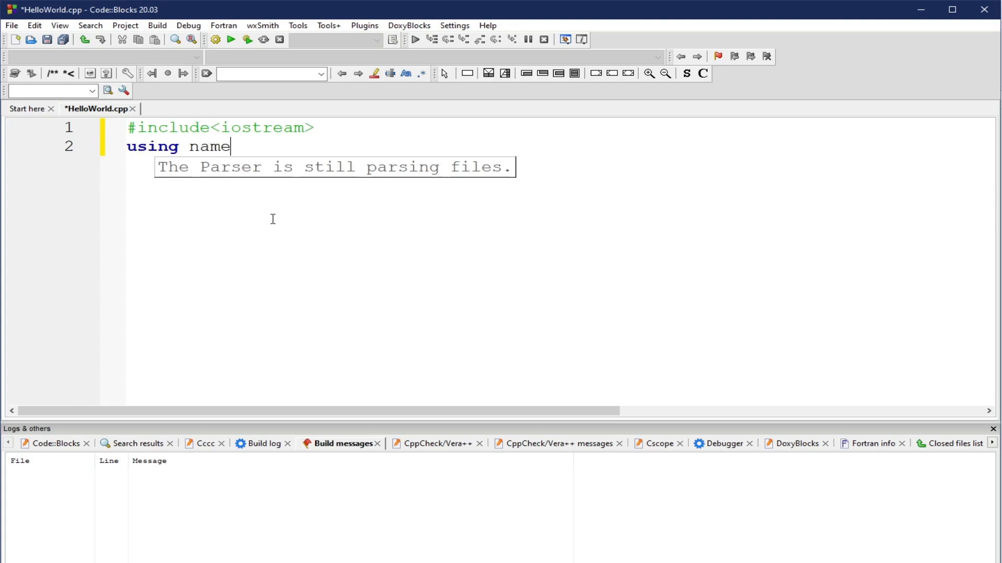
{"action": "type", "text": "space std"}
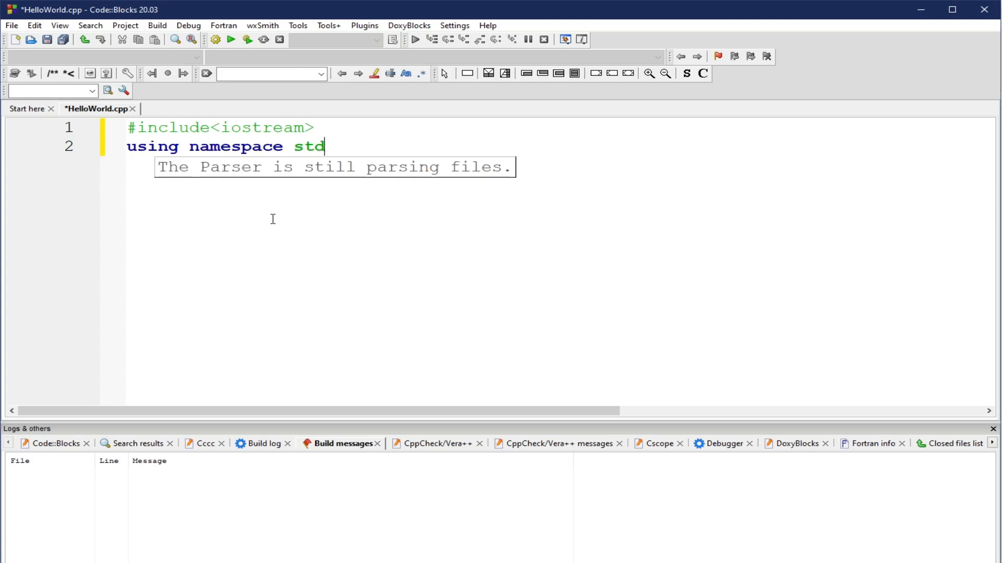
{"action": "type", "text": ";"}
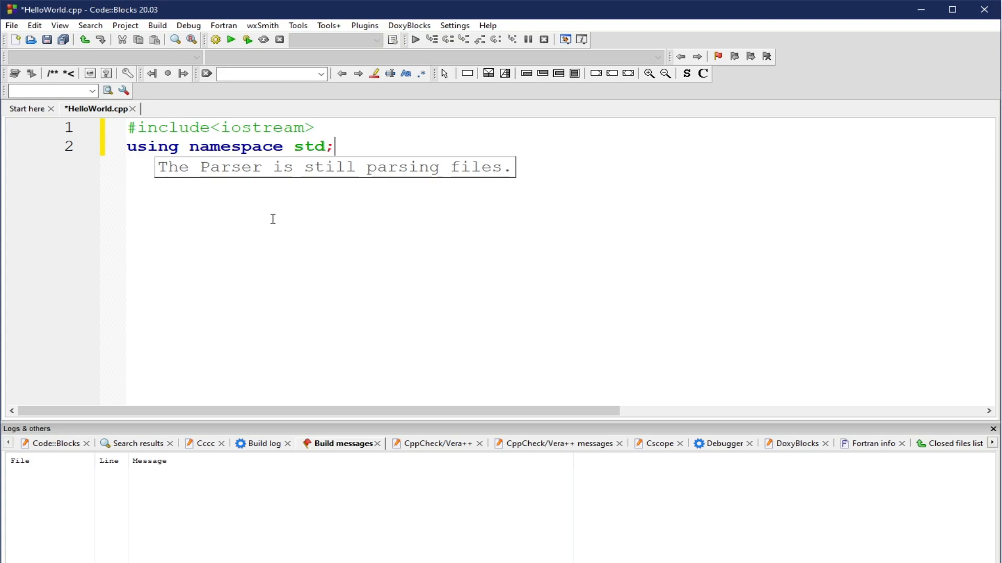
{"action": "key", "text": "Return"}
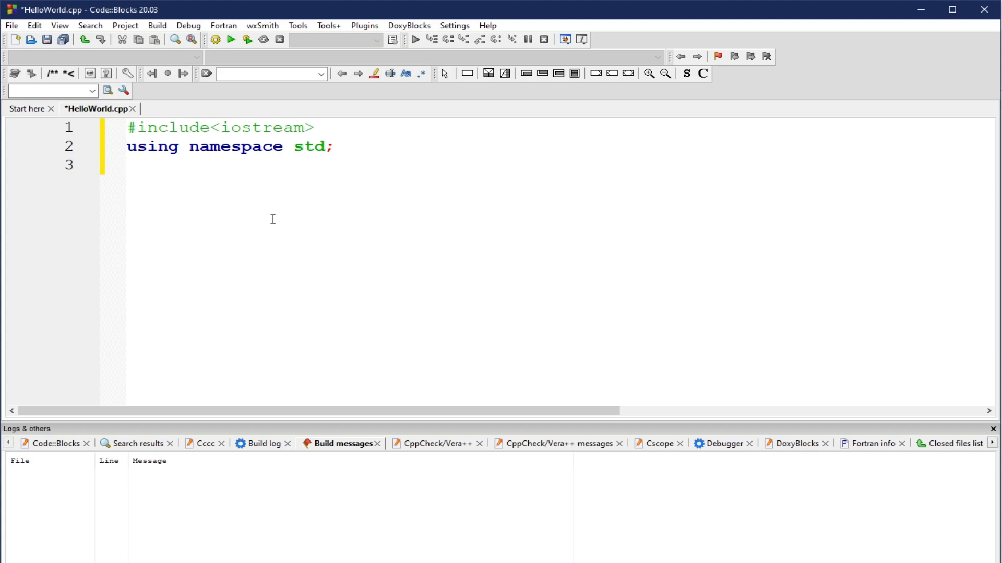
Write int main(){ cout << "Hello World" << endl; return 0; } and save.
{"action": "type", "text": "int"}
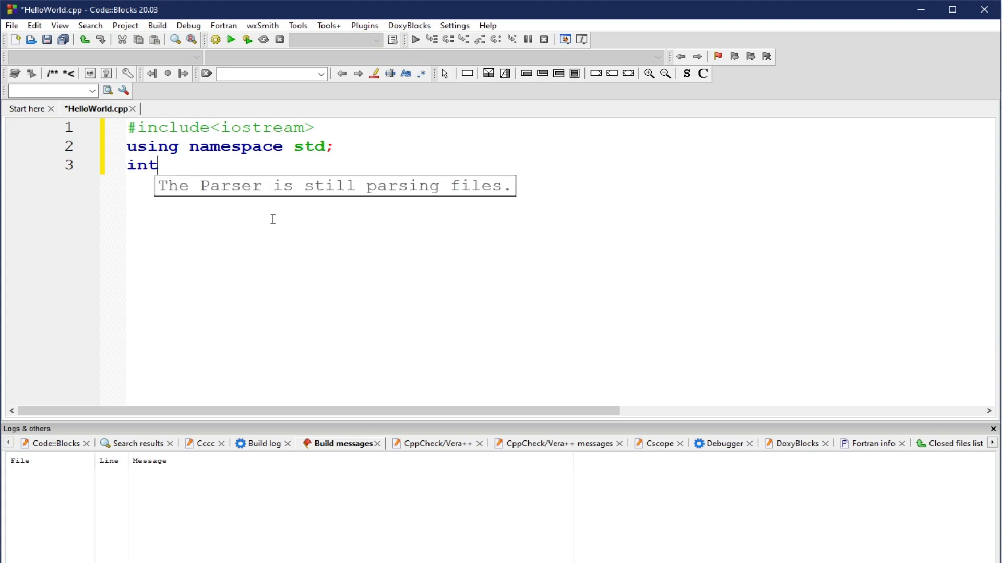
{"action": "type", "text": "main(){}"}
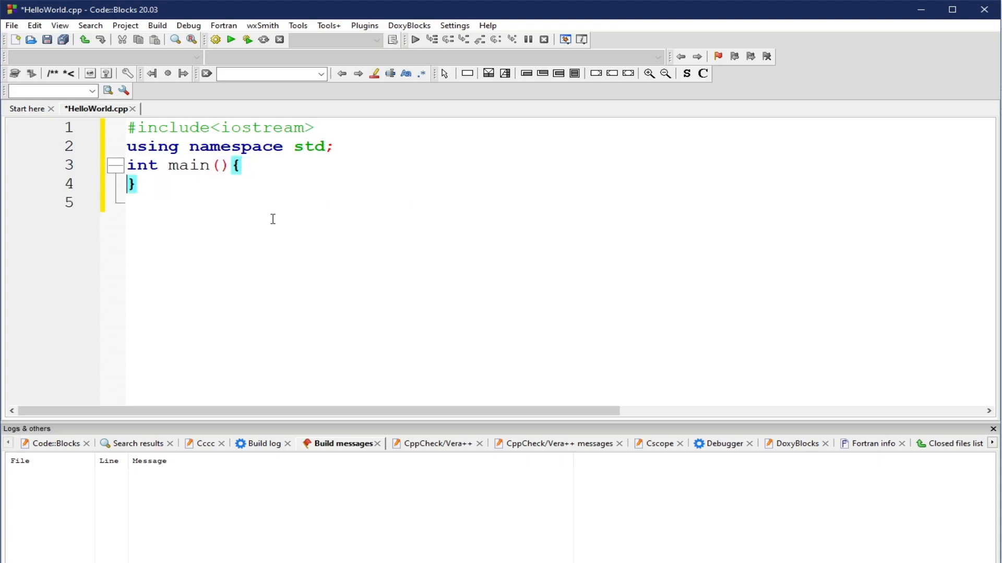
{"action": "type", "text": "cout"}
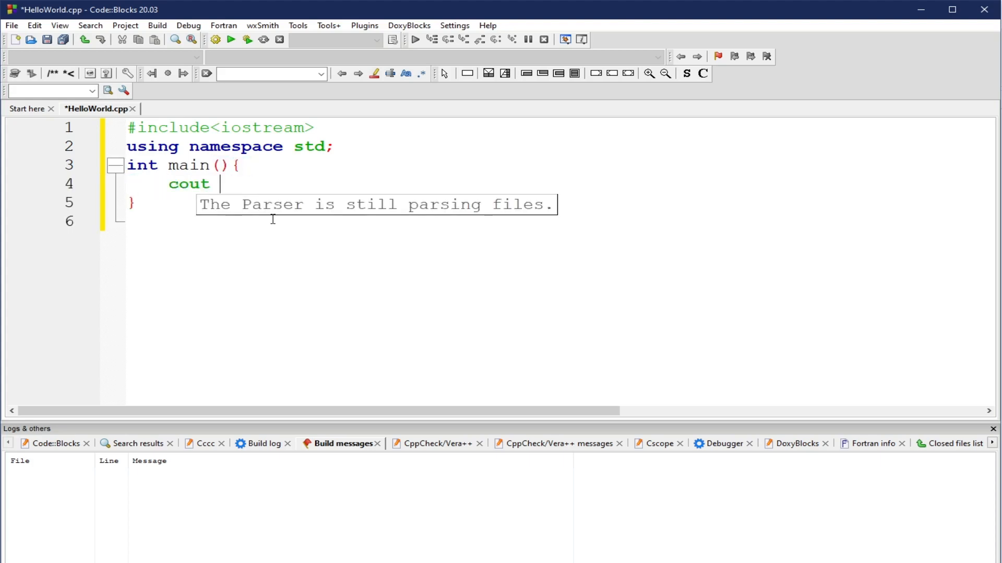
{"action": "type", "text": "<< \"H\""}
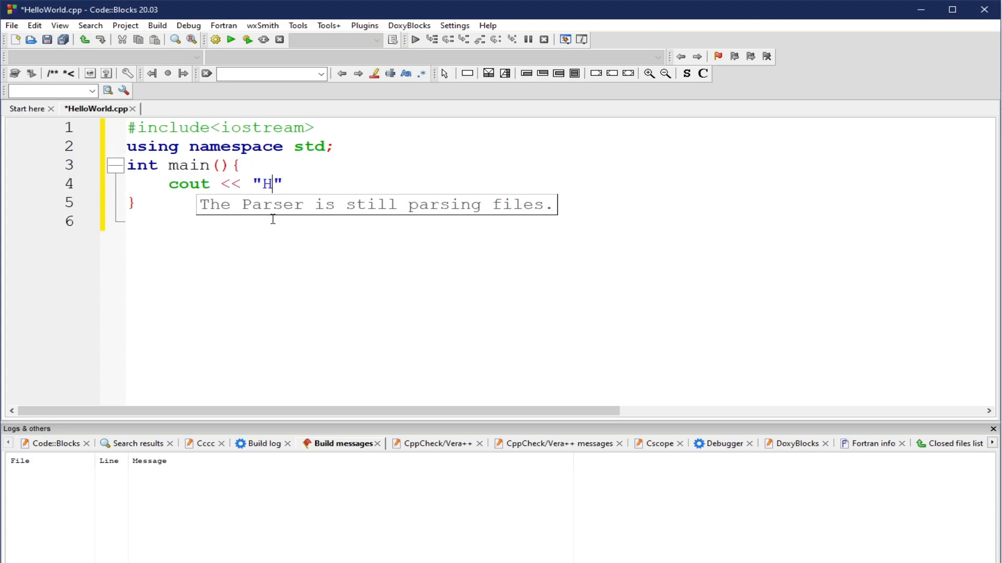
{"action": "type", "text": "ello World"}
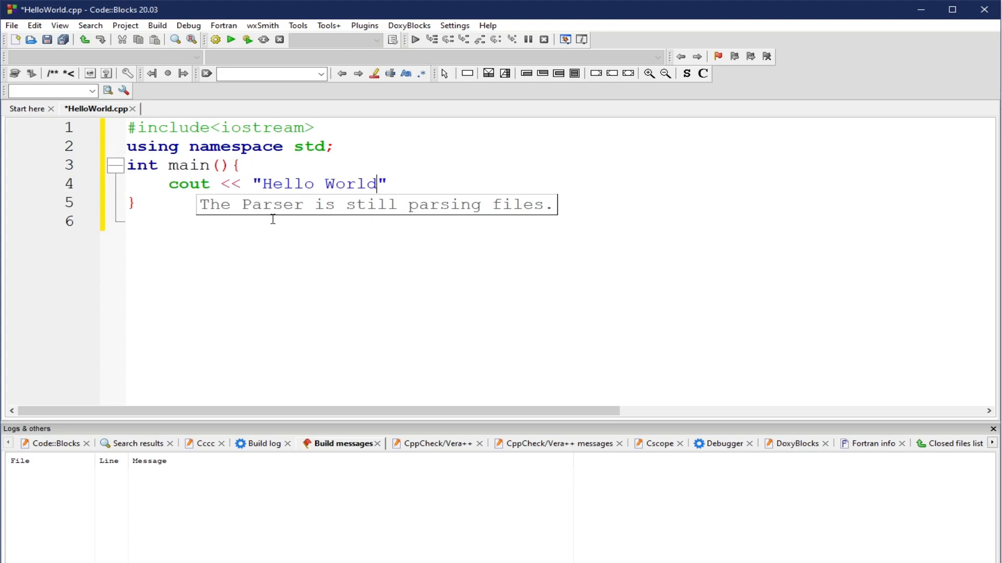
{"action": "type", "text": "<< e"}
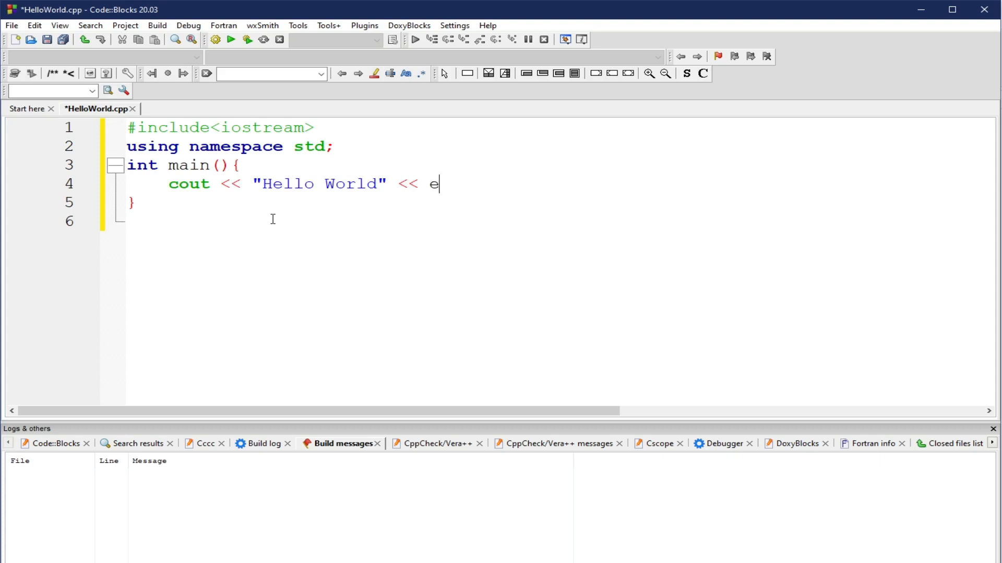
{"action": "type", "text": "ndl;"}
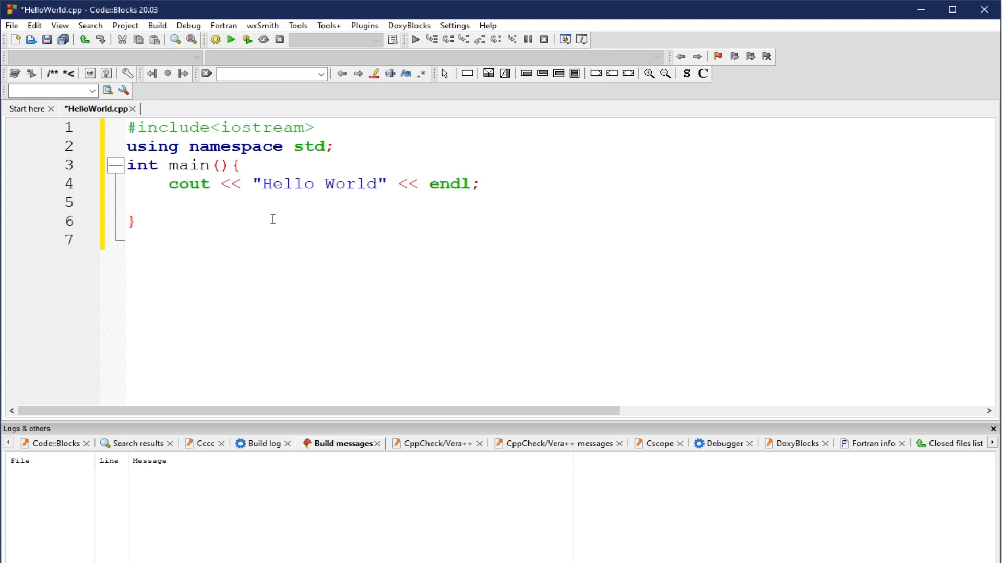
{"action": "type", "text": "return 0;"}
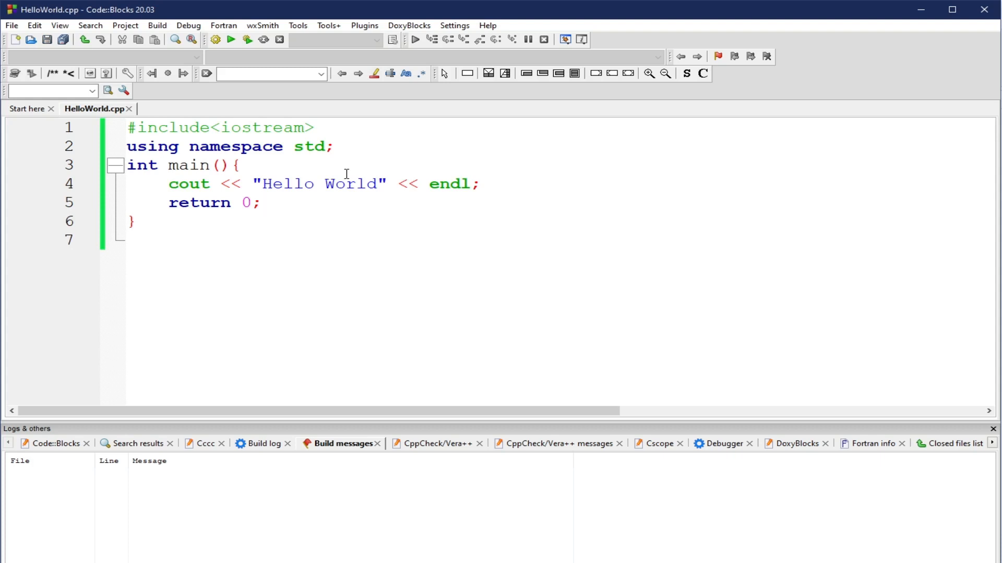
{"action": "mouse_move", "coordinate": [339, 176]}
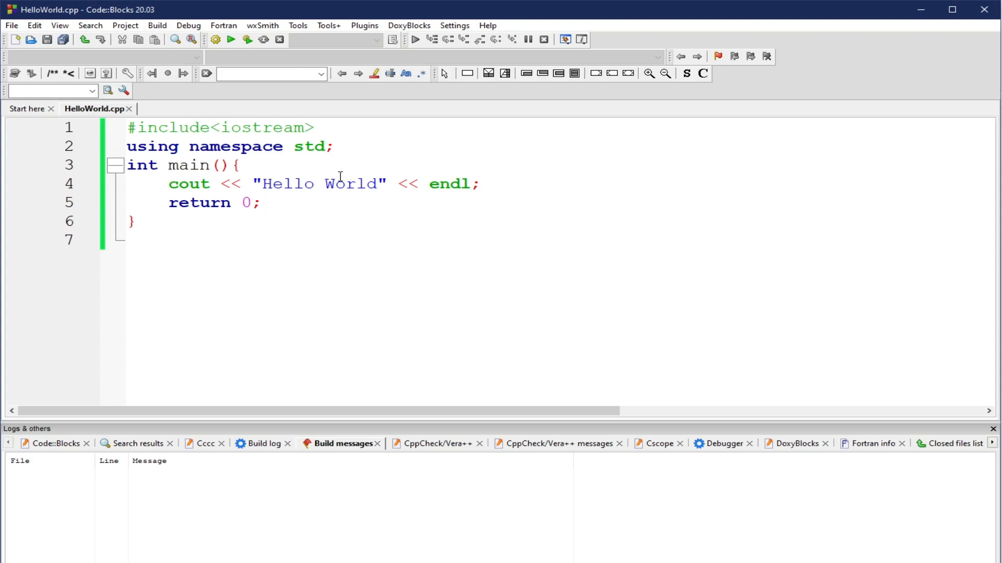
{"action": "mouse_move", "coordinate": [216, 86]}
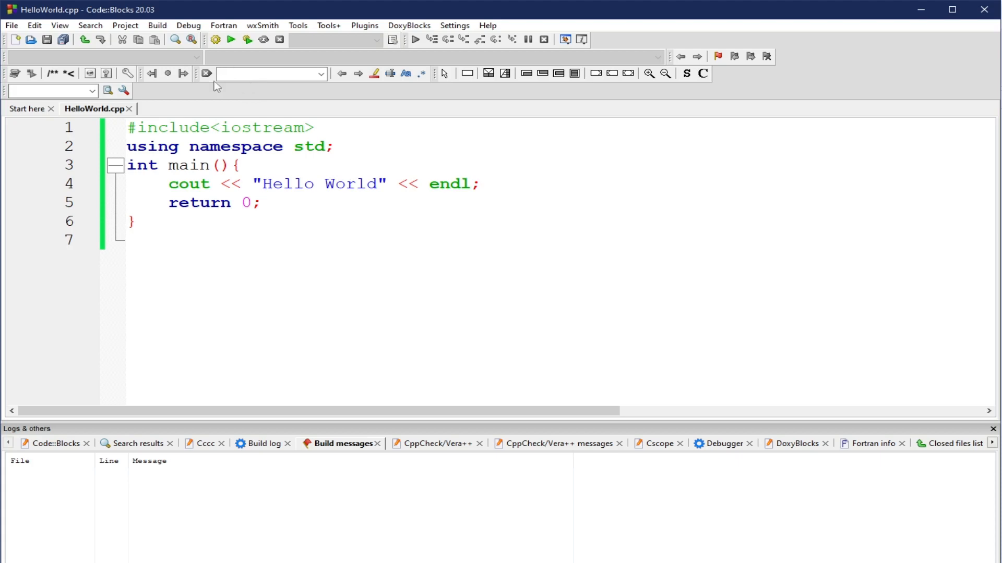
{"action": "mouse_move", "coordinate": [316, 205]}
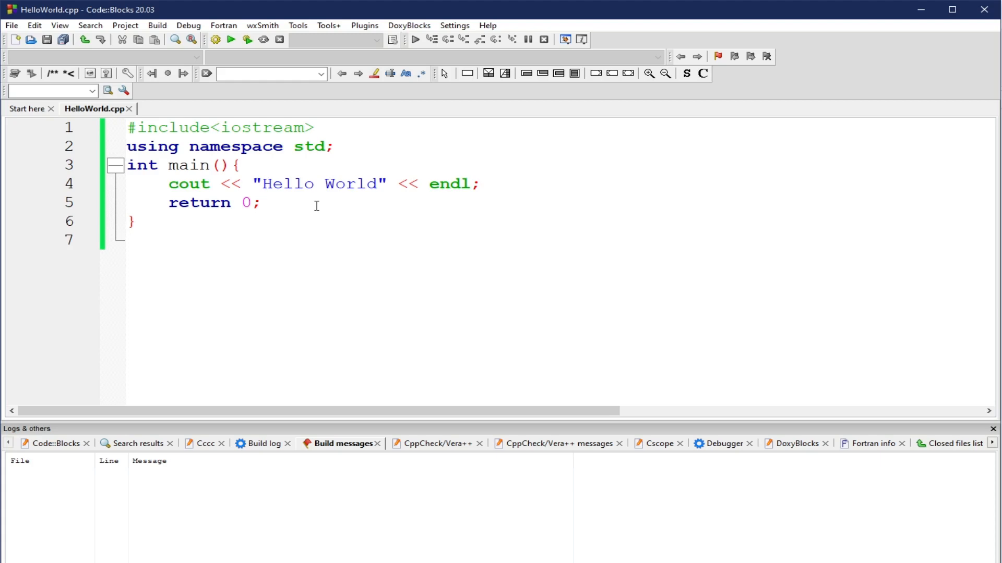
{"action": "mouse_move", "coordinate": [120, 248]}
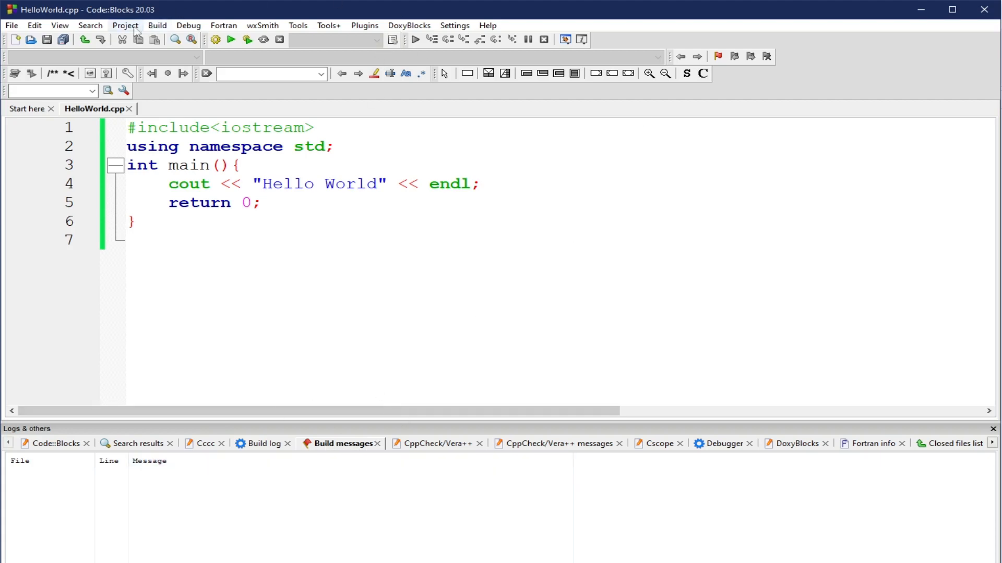
Build HelloWorld.cpp and confirm the build finished with 0 errors, 0 warnings.
{"action": "left_click", "coordinate": [157, 25]}
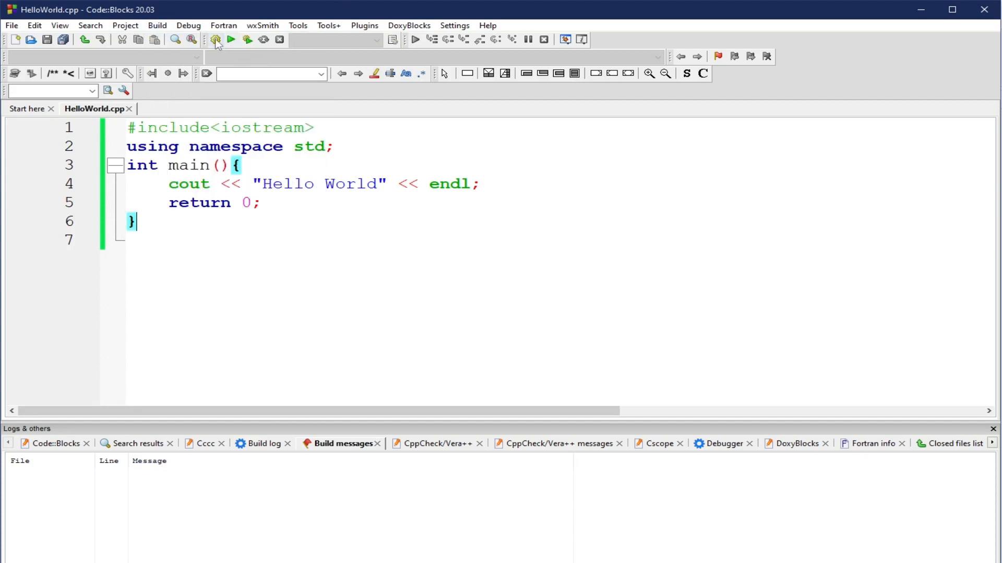
{"action": "left_click", "coordinate": [216, 39]}
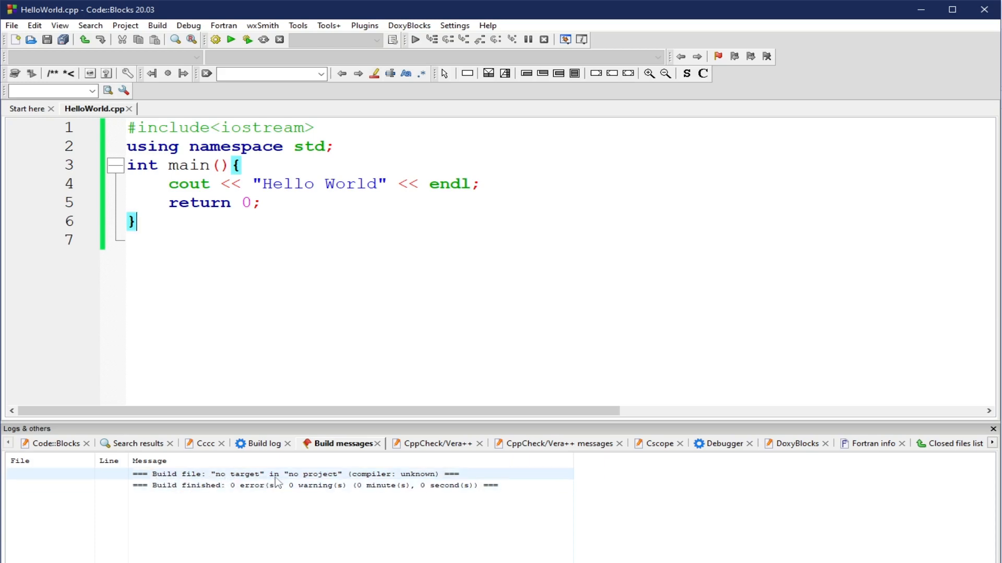
{"action": "mouse_move", "coordinate": [332, 482]}
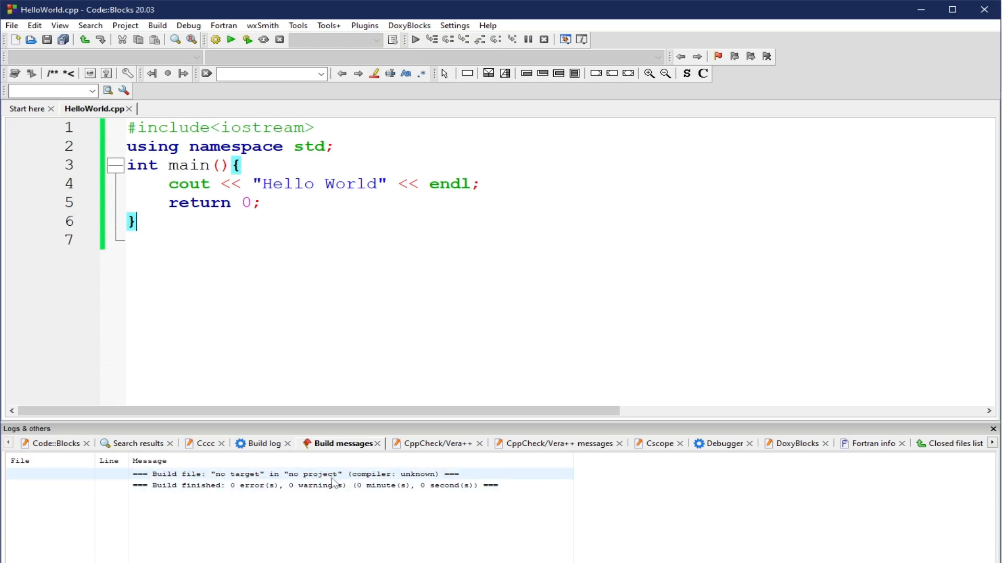
{"action": "left_click", "coordinate": [361, 184]}
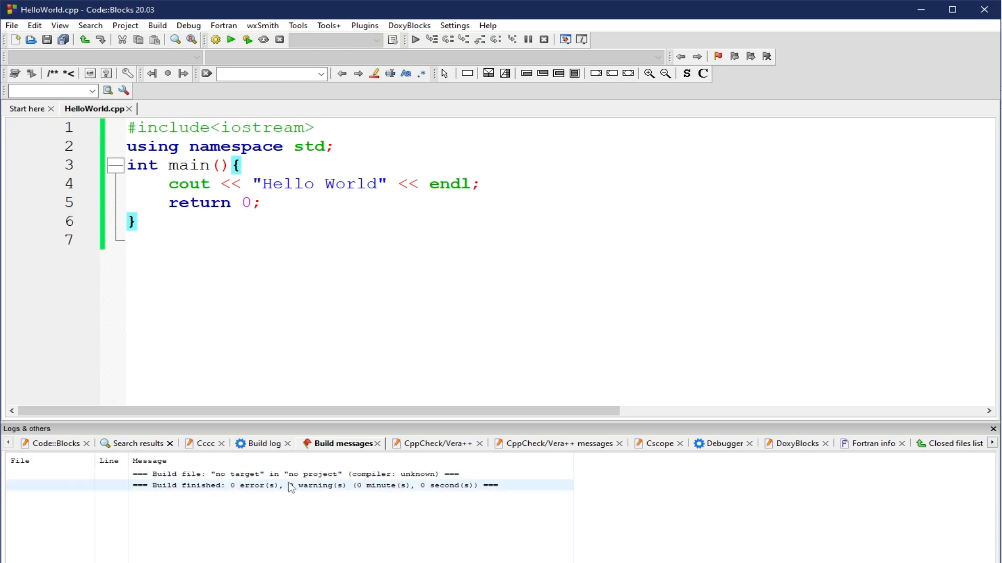
{"action": "mouse_move", "coordinate": [445, 493]}
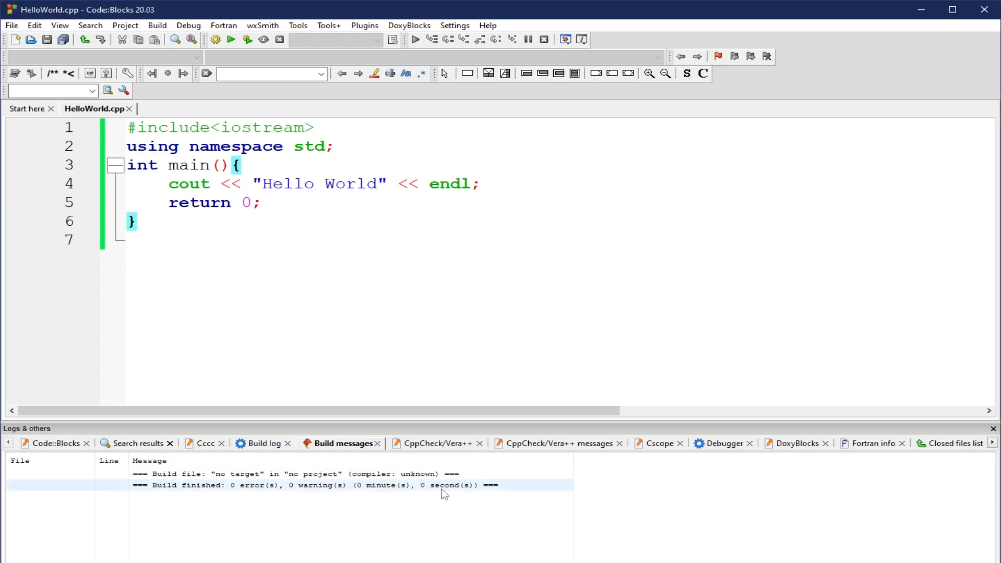
{"action": "mouse_move", "coordinate": [359, 494]}
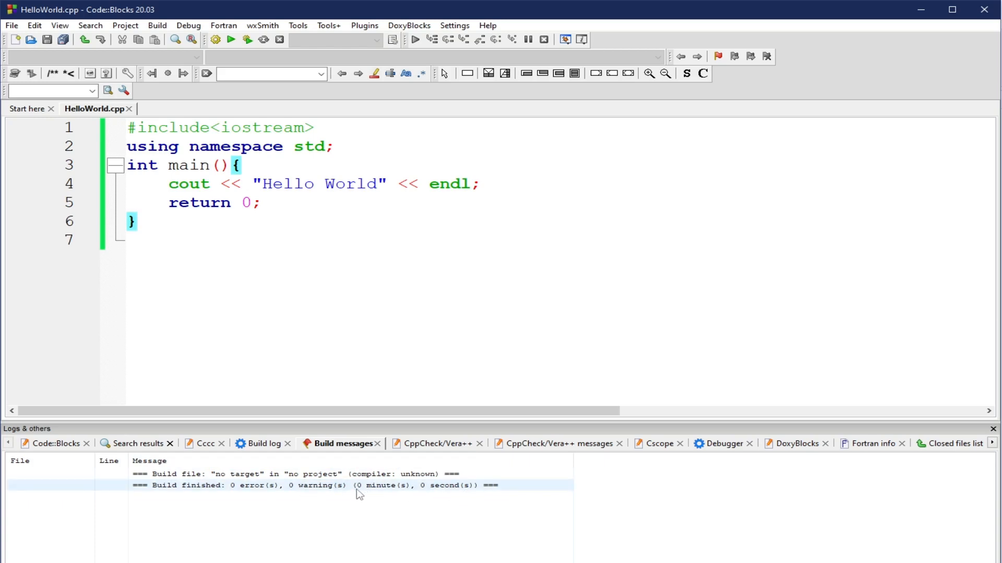
{"action": "mouse_move", "coordinate": [368, 493]}
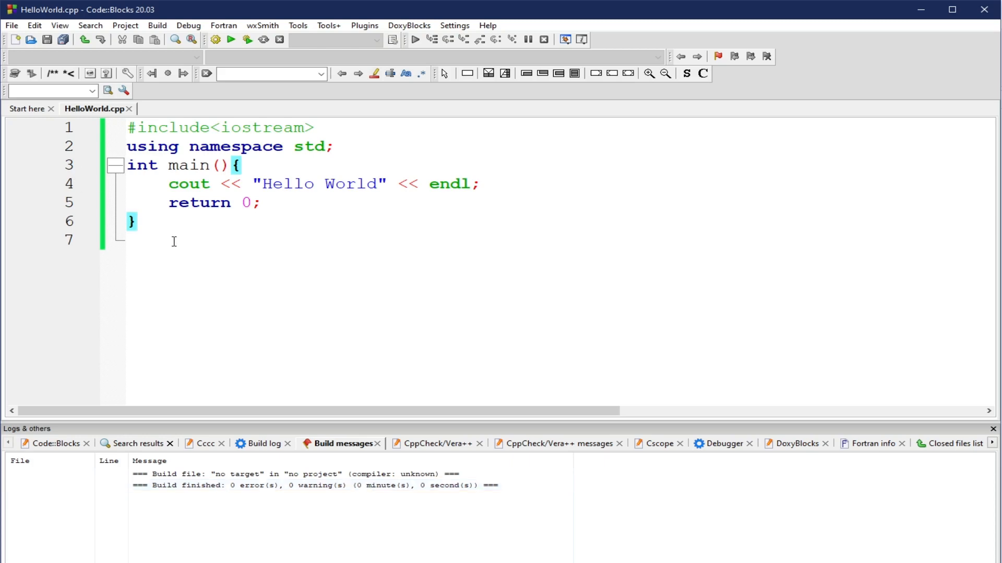
{"action": "mouse_move", "coordinate": [294, 390]}
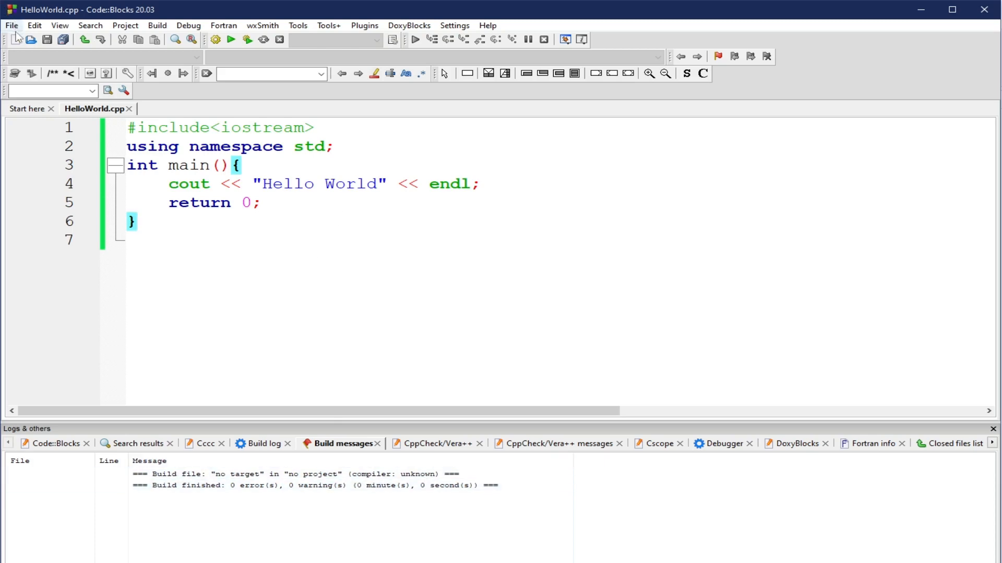
{"action": "mouse_move", "coordinate": [30, 39]}
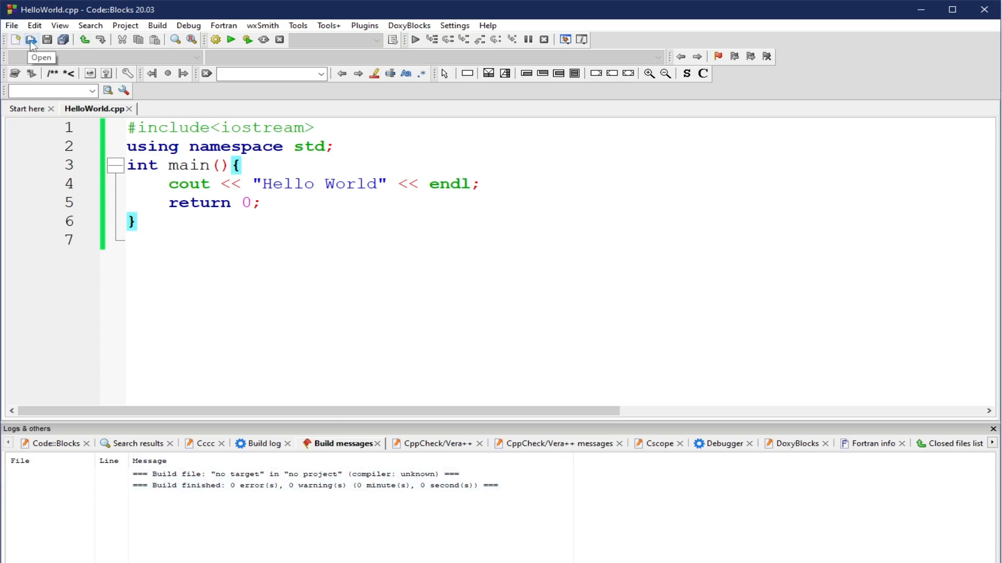
Browse the lessons folder showing HelloWorld.exe and HelloWorld.o, then cancel without opening.
{"action": "left_click", "coordinate": [30, 40]}
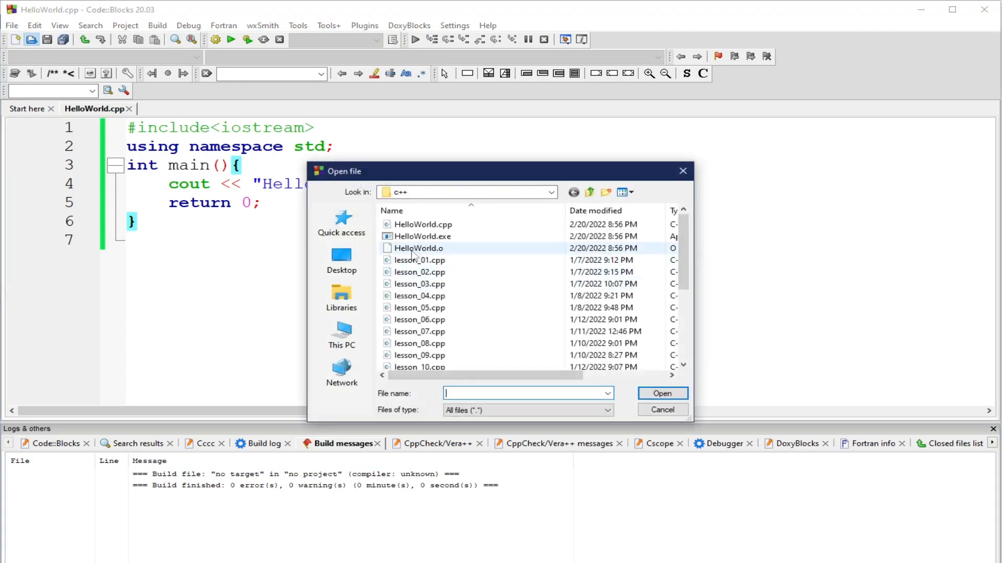
{"action": "mouse_move", "coordinate": [418, 248]}
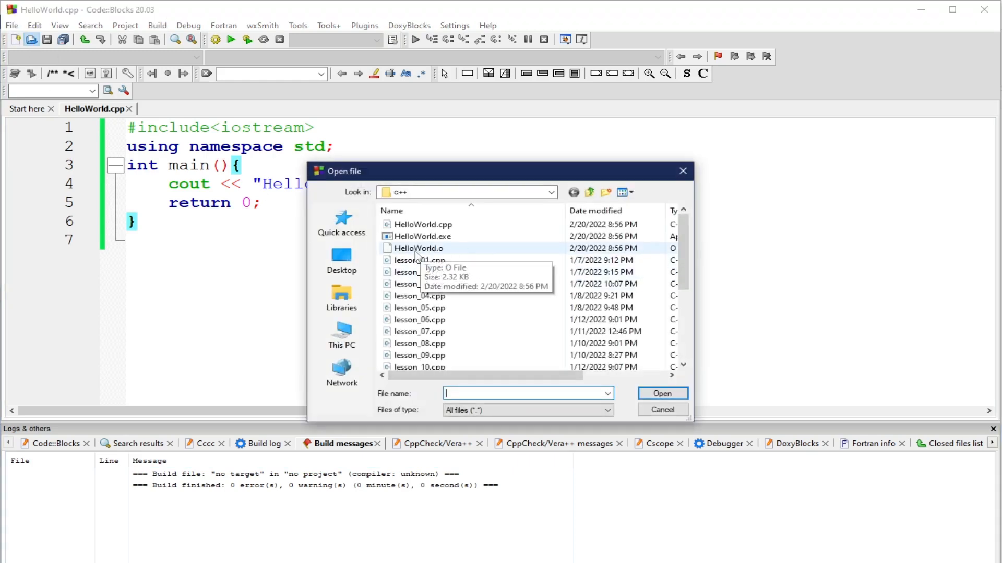
{"action": "mouse_move", "coordinate": [456, 253]}
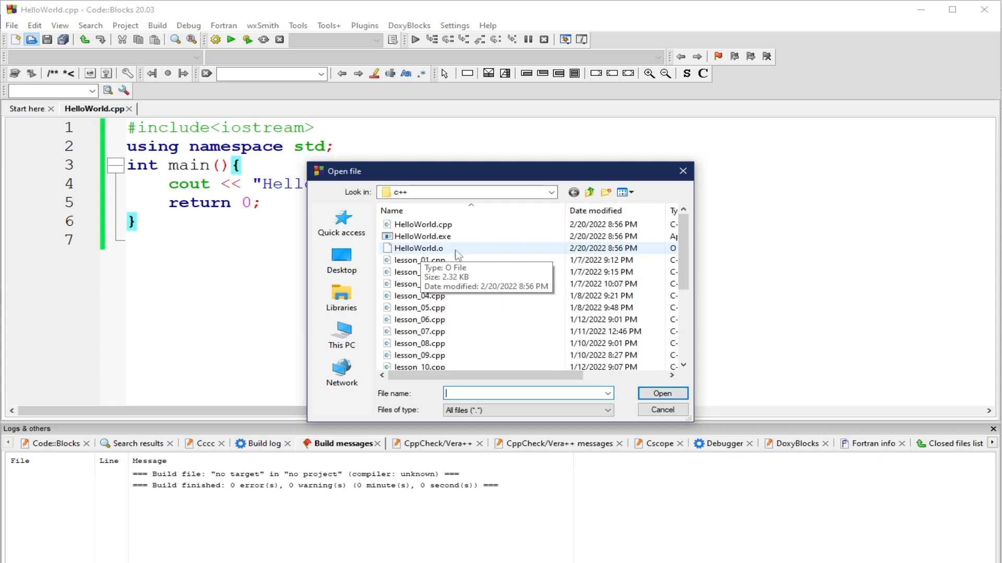
{"action": "mouse_move", "coordinate": [421, 236]}
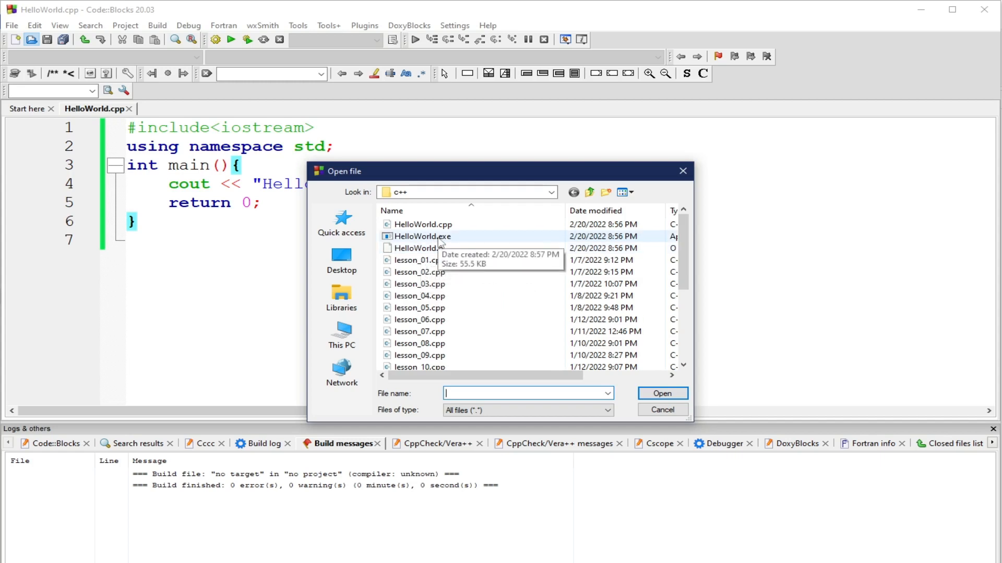
{"action": "left_click", "coordinate": [661, 409]}
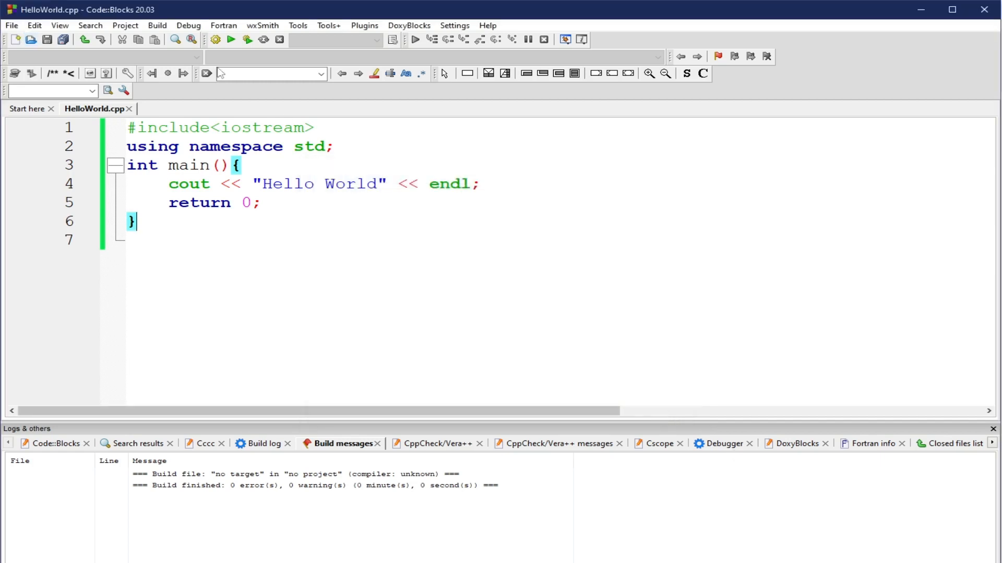
{"action": "mouse_move", "coordinate": [230, 40]}
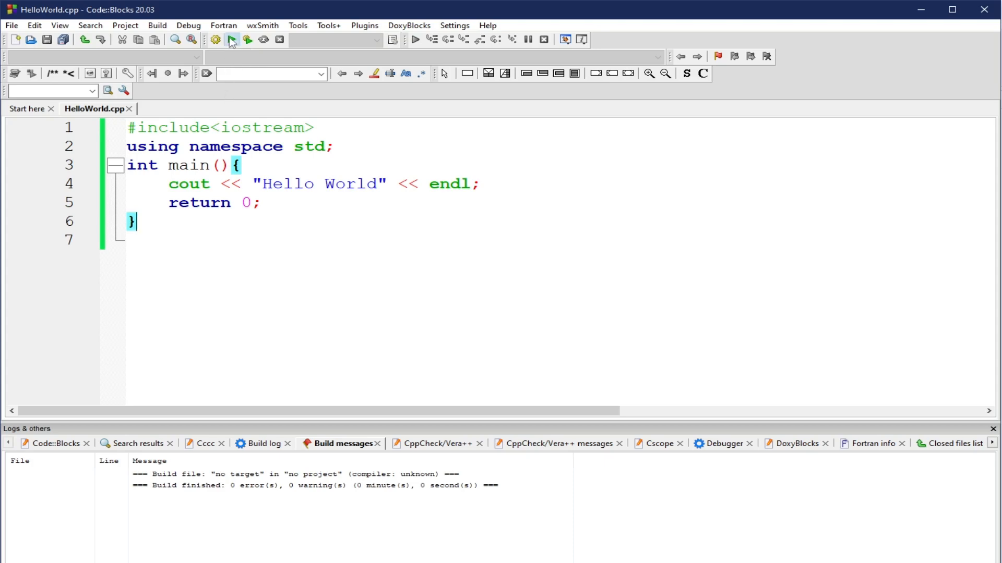
{"action": "left_click", "coordinate": [247, 40]}
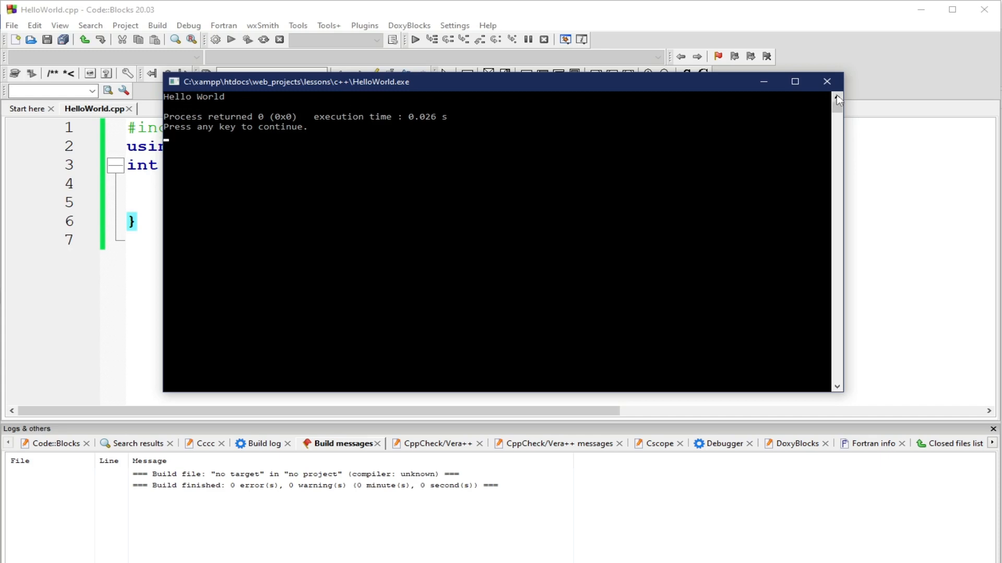
{"action": "left_click", "coordinate": [827, 81]}
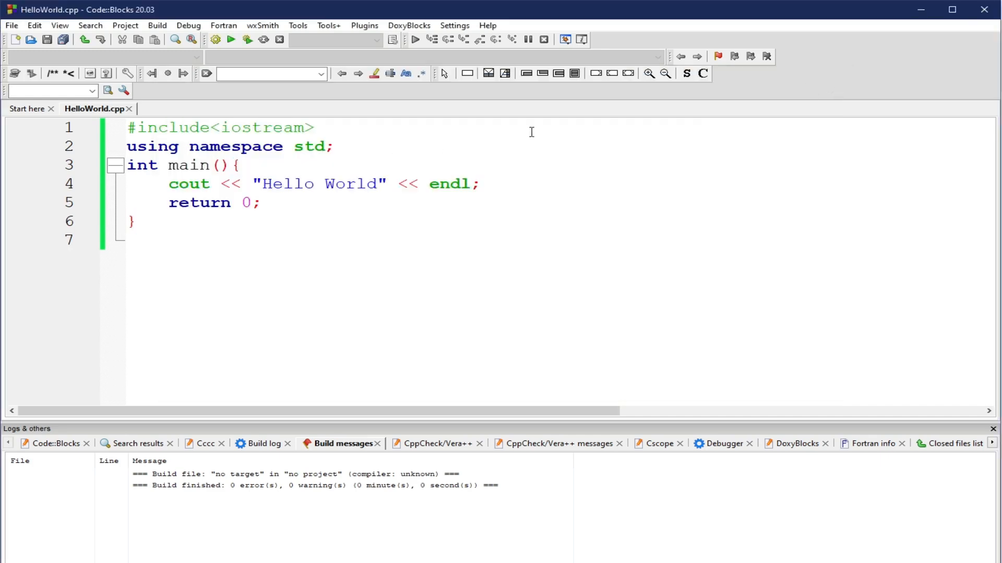
Change the string to "Hello World's", save, and run without rebuilding.
{"action": "left_click", "coordinate": [378, 183]}
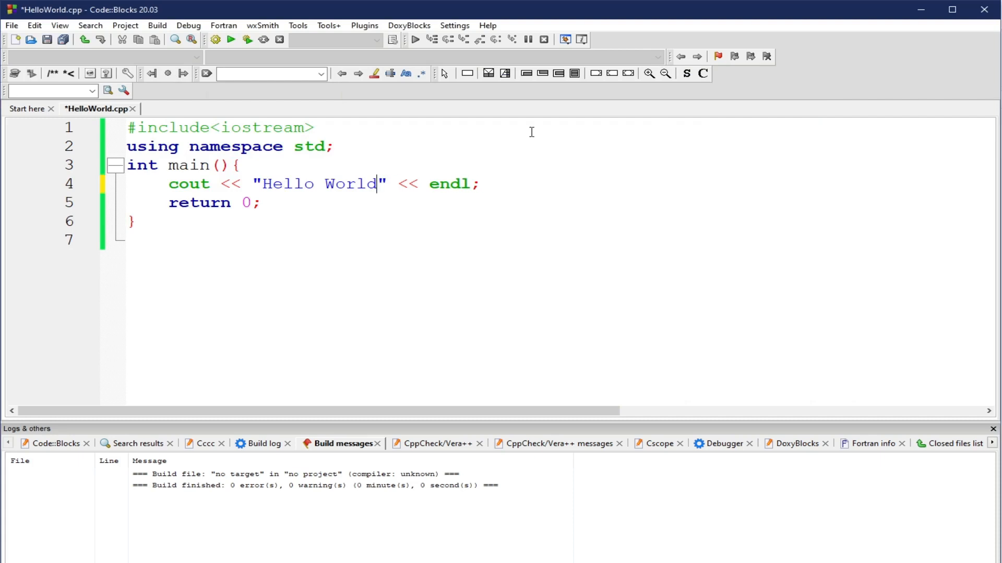
{"action": "type", "text": "'s"}
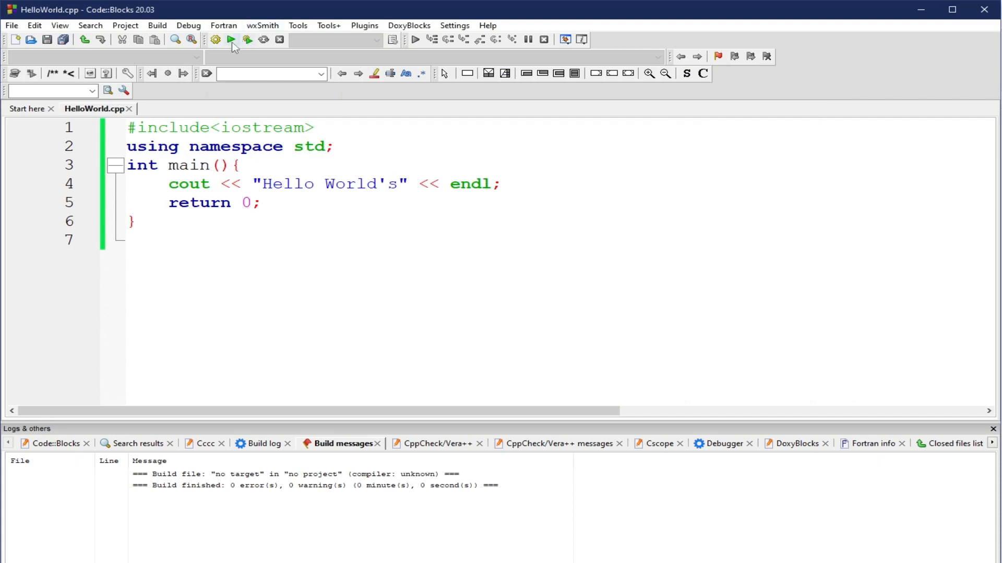
{"action": "mouse_move", "coordinate": [230, 40]}
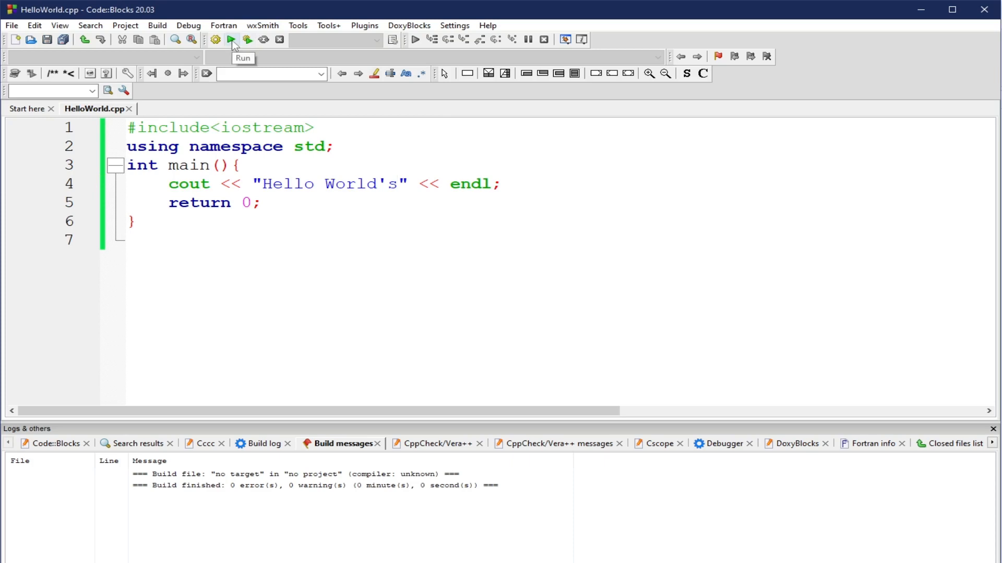
{"action": "left_click", "coordinate": [231, 40]}
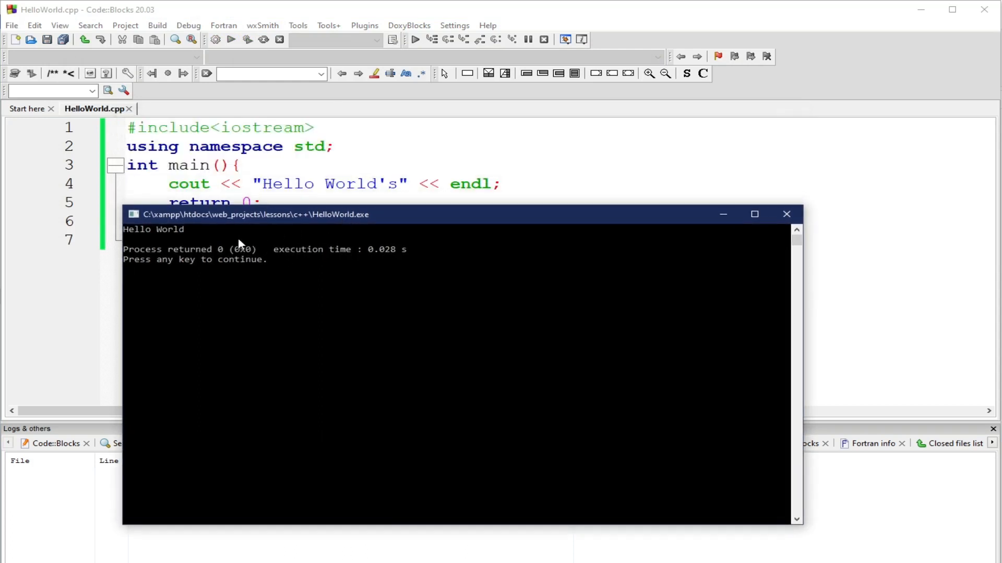
{"action": "mouse_move", "coordinate": [345, 240]}
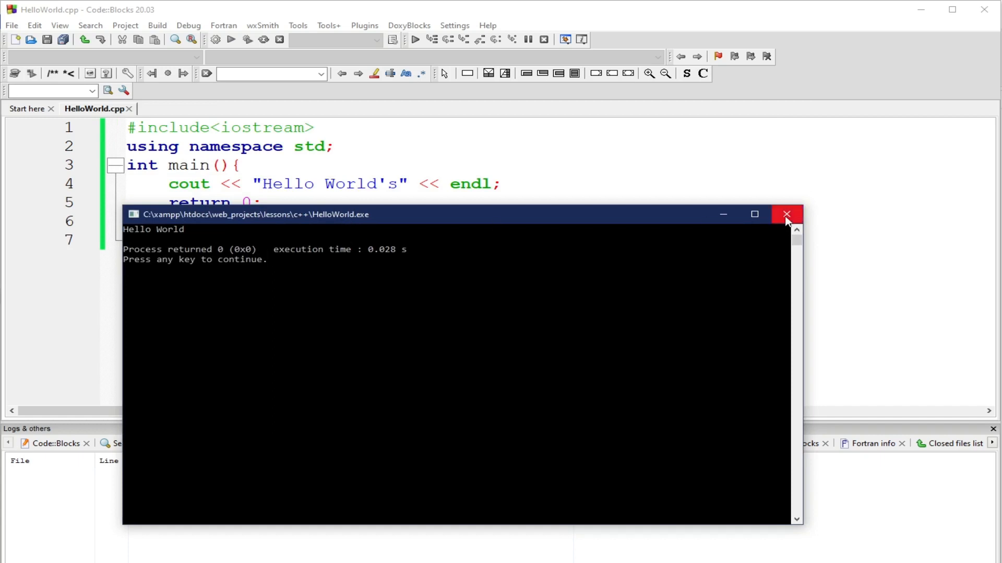
Close the old console and rebuild the edited source with 0 errors.
{"action": "left_click", "coordinate": [787, 214]}
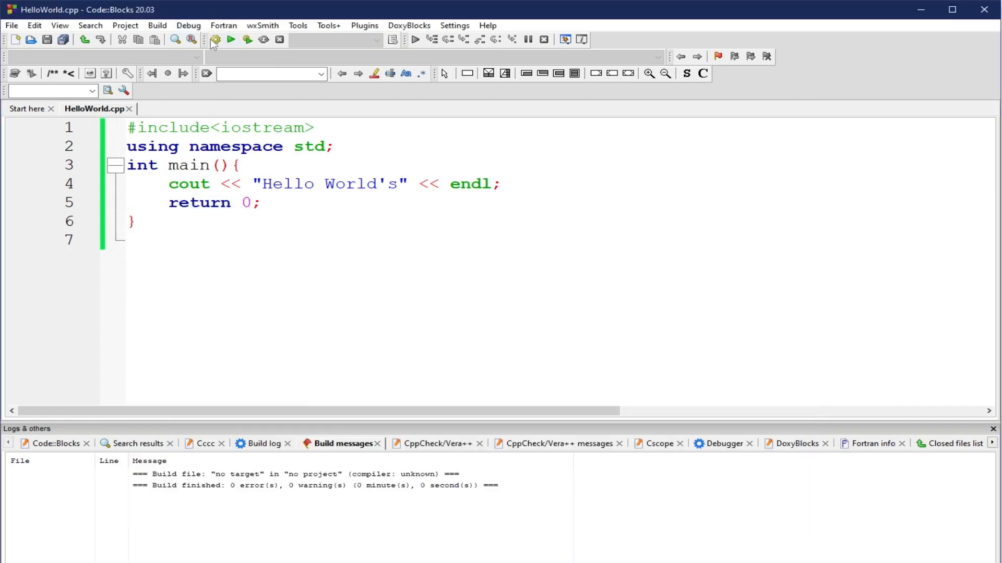
{"action": "left_click", "coordinate": [217, 40]}
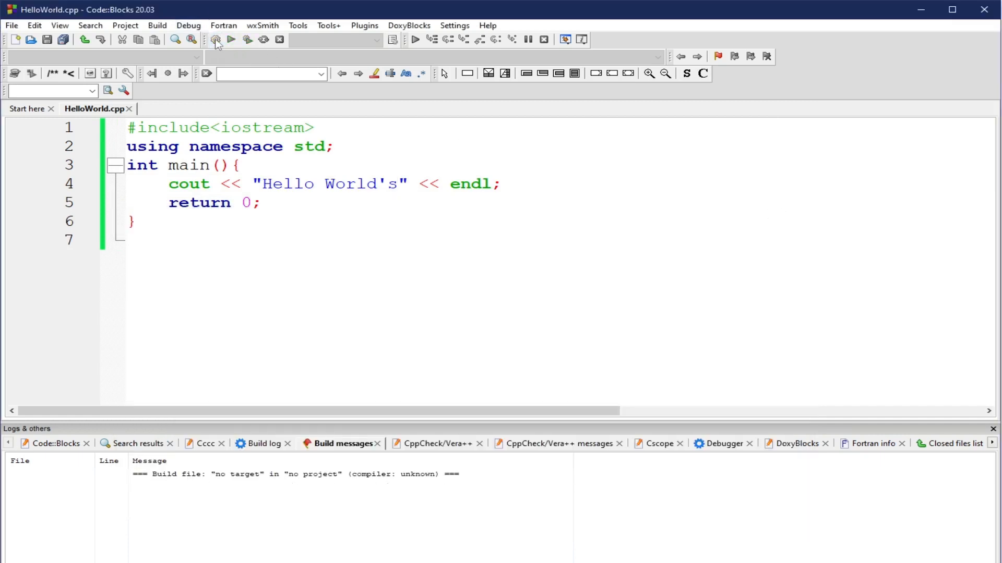
{"action": "left_click", "coordinate": [216, 40]}
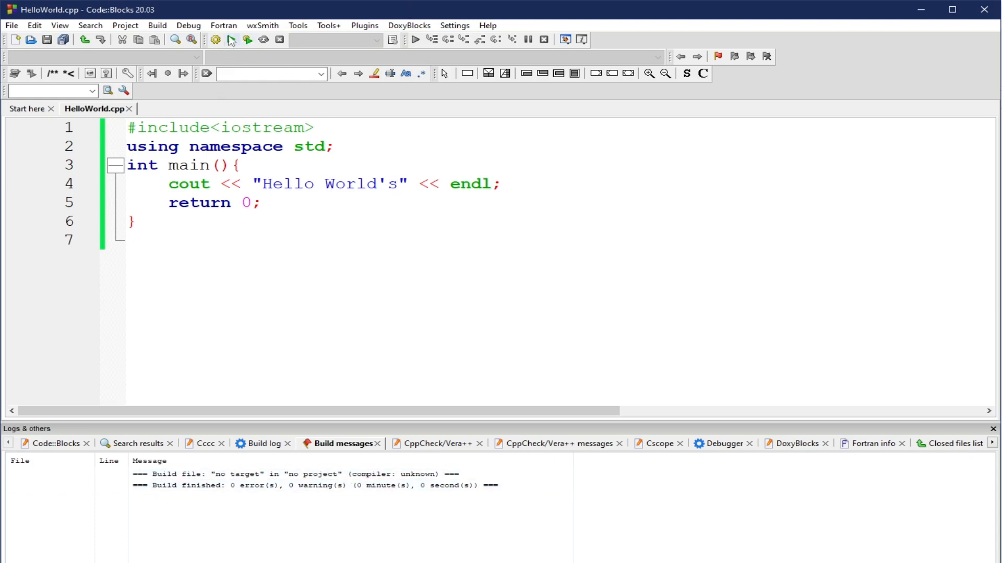
Run the rebuilt program printing "Hello World's" and close its console.
{"action": "left_click", "coordinate": [247, 40]}
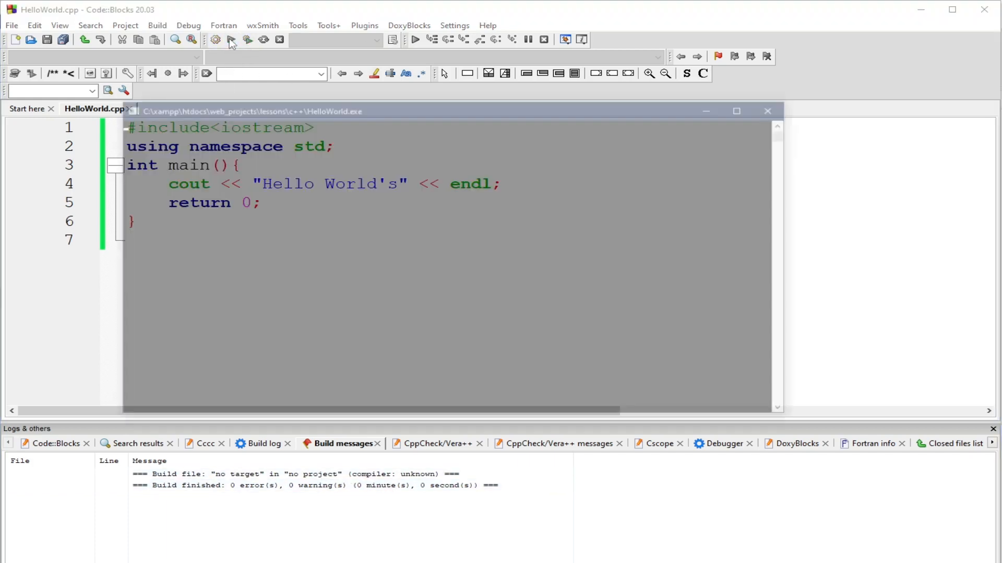
{"action": "left_click", "coordinate": [231, 39]}
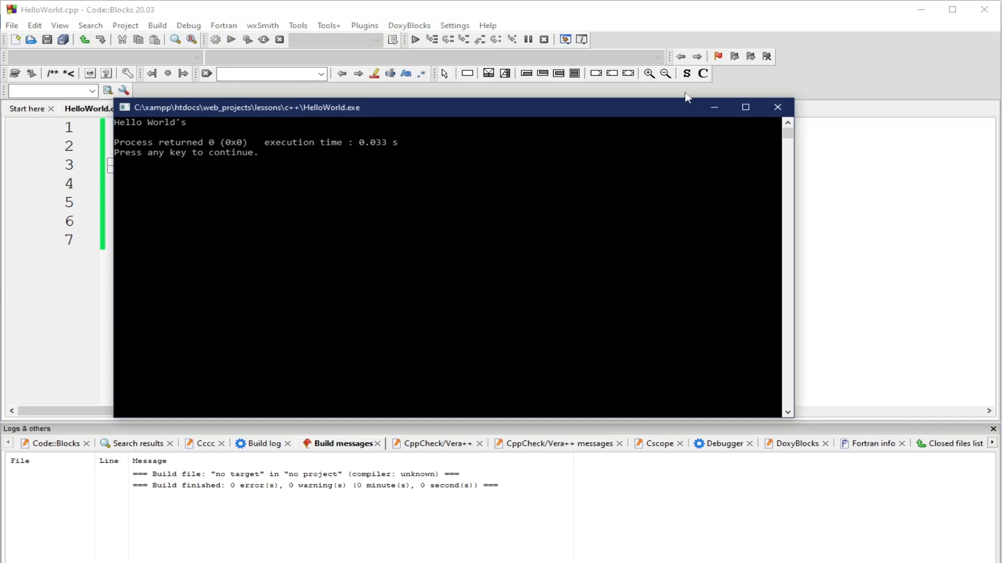
{"action": "left_click", "coordinate": [777, 108]}
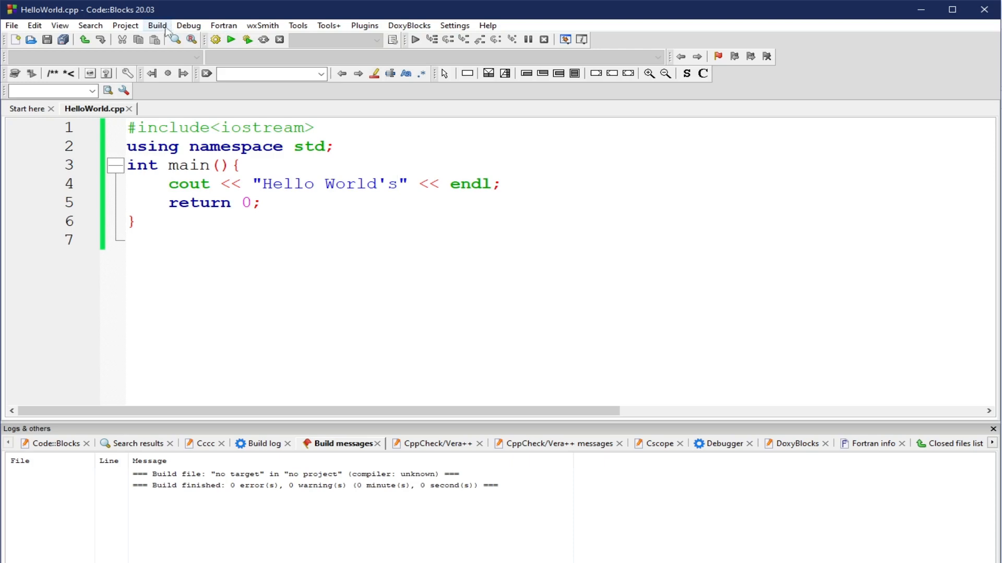
{"action": "left_click", "coordinate": [158, 25]}
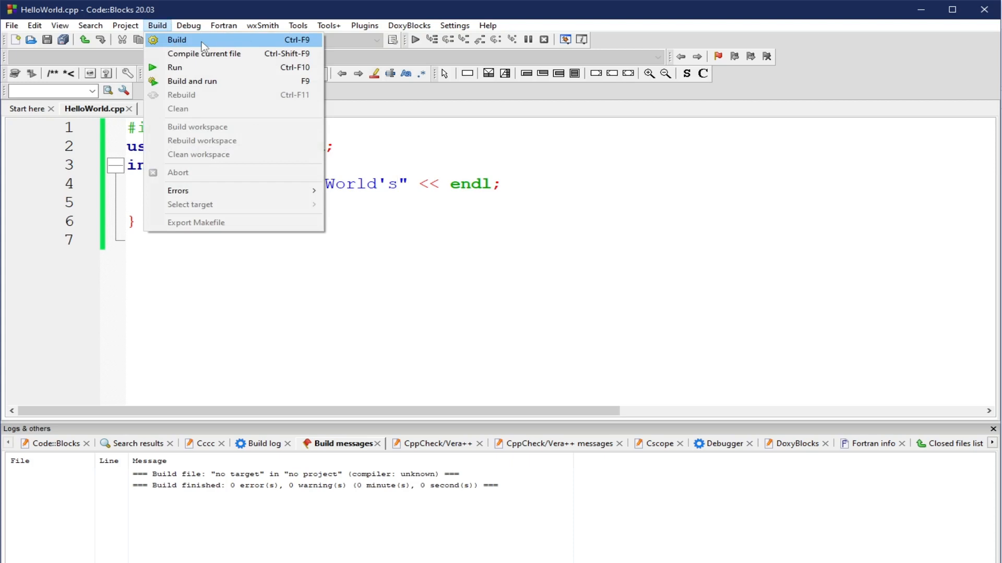
{"action": "mouse_move", "coordinate": [254, 47]}
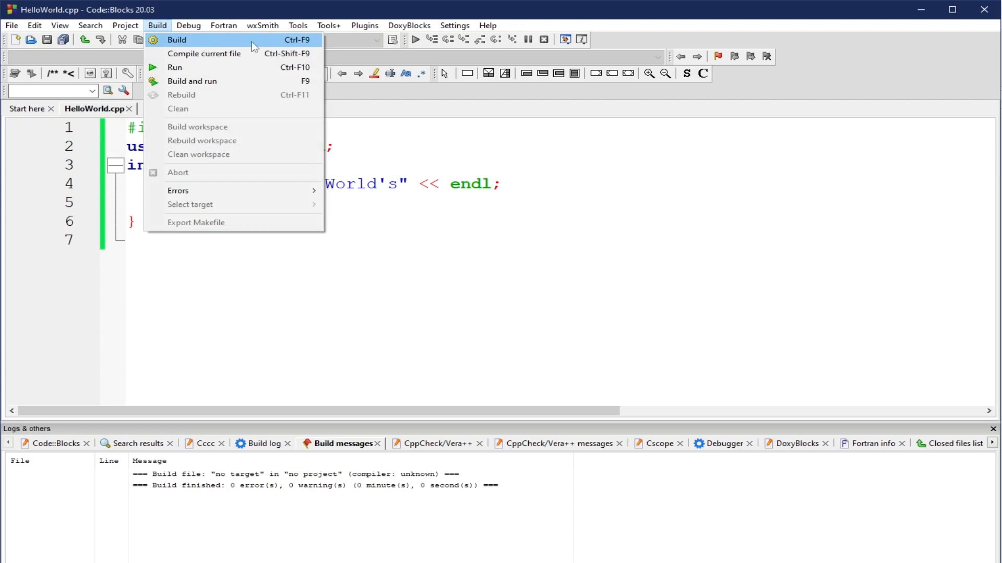
{"action": "mouse_move", "coordinate": [219, 72]}
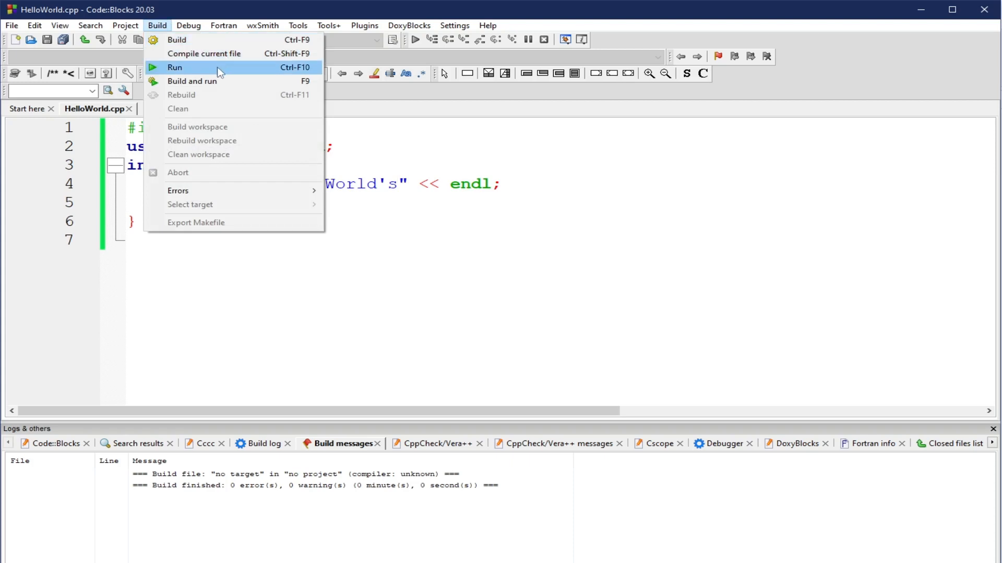
{"action": "mouse_move", "coordinate": [284, 70]}
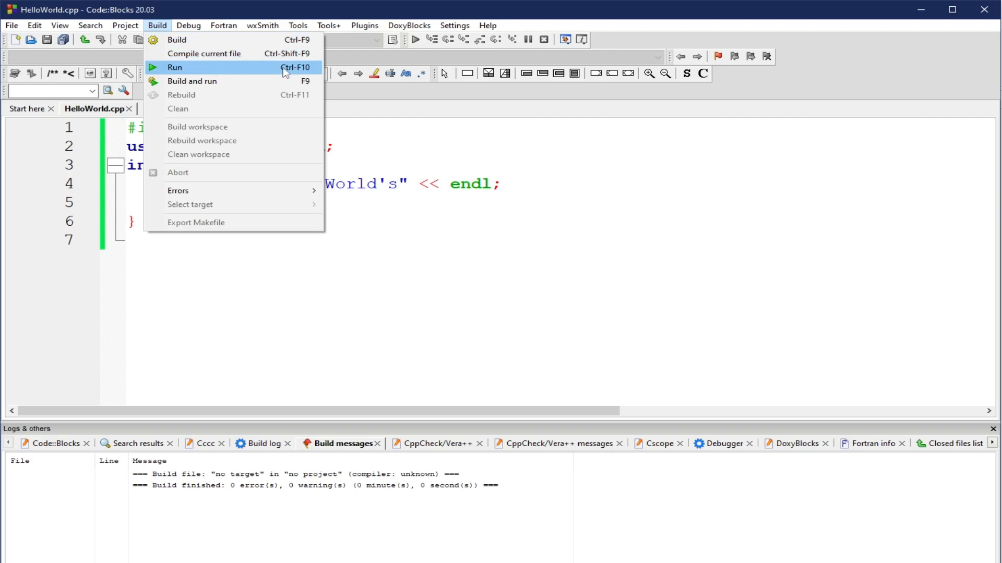
{"action": "mouse_move", "coordinate": [254, 81]}
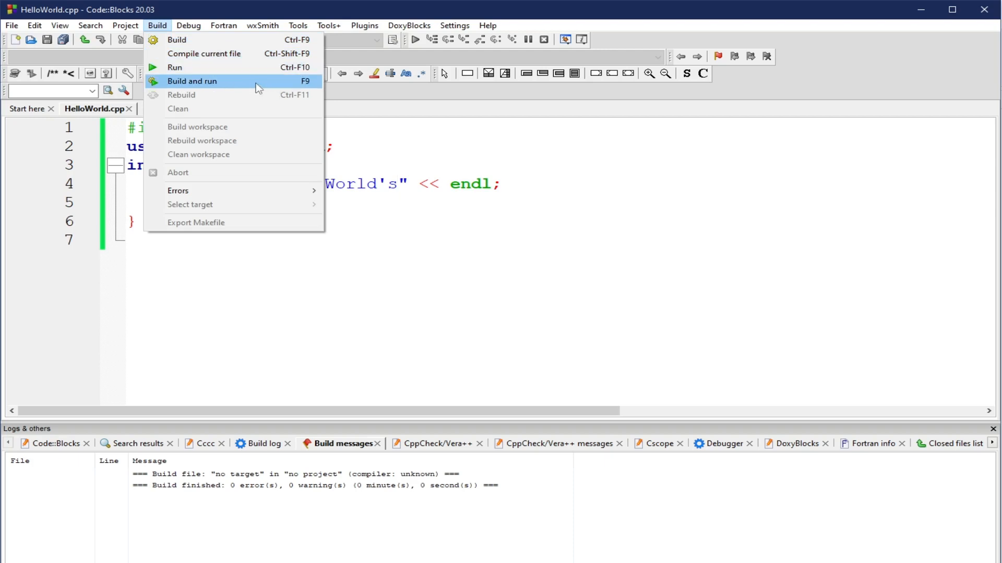
{"action": "mouse_move", "coordinate": [478, 215]}
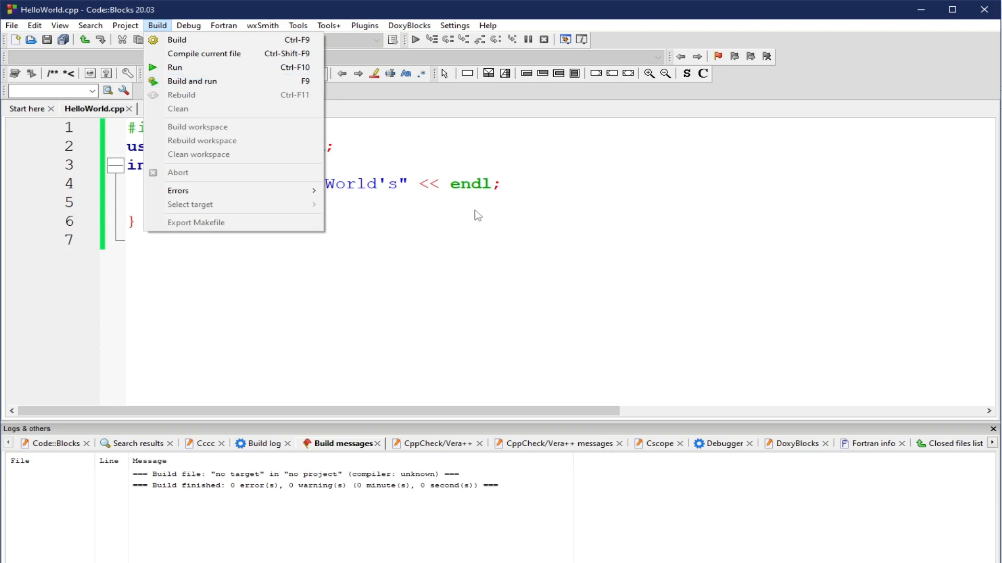
{"action": "mouse_move", "coordinate": [400, 206]}
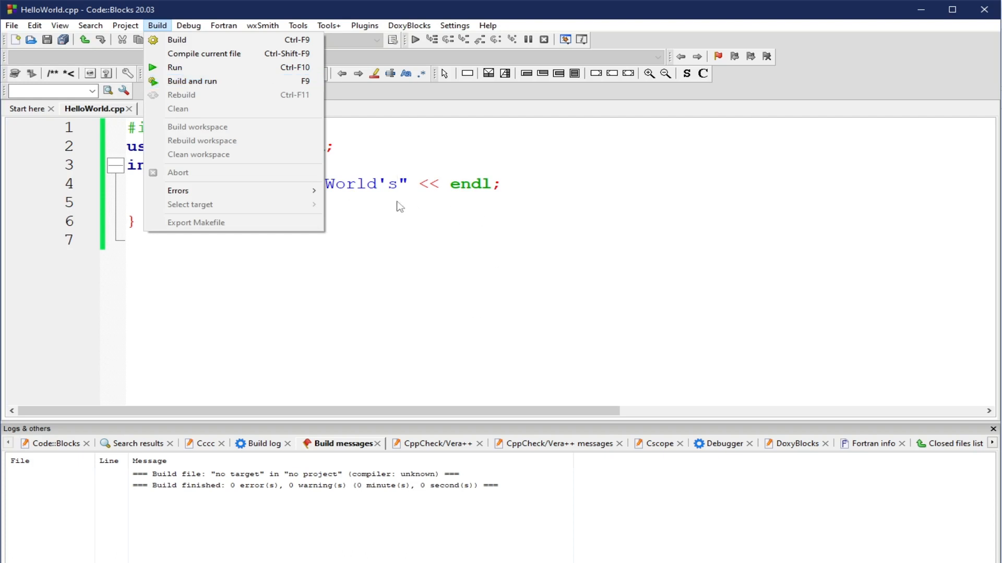
{"action": "left_click", "coordinate": [262, 25]}
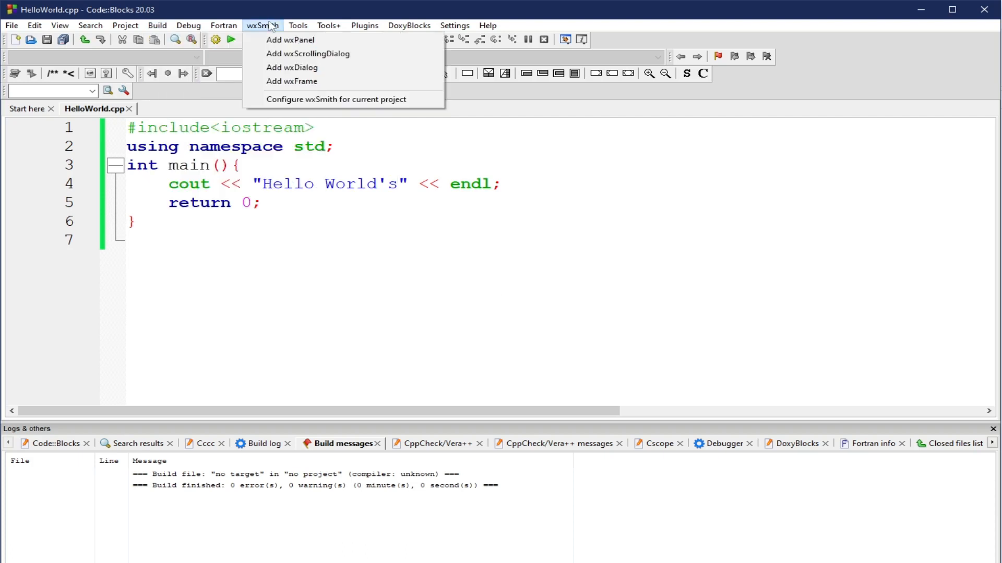
{"action": "left_click", "coordinate": [476, 212]}
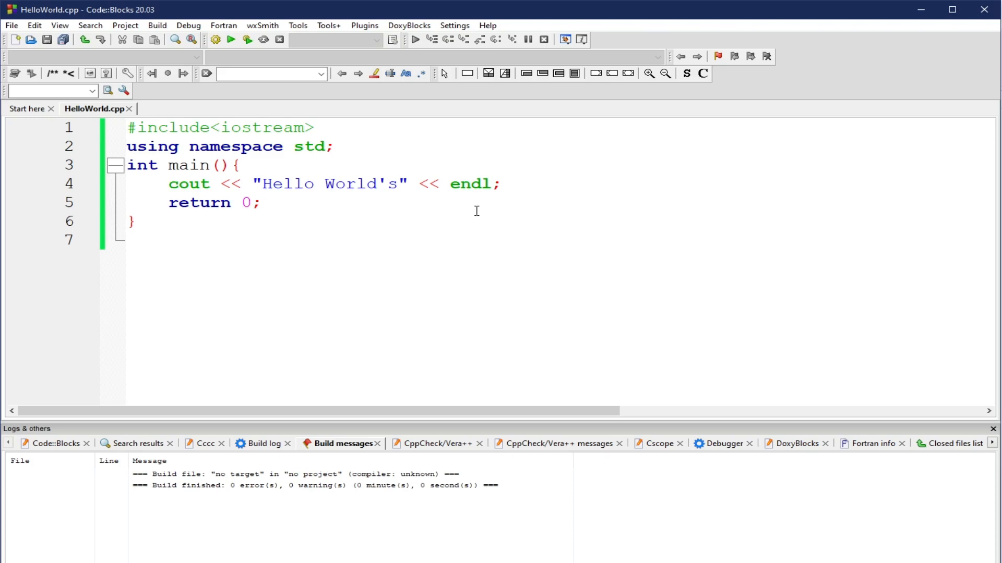
{"action": "mouse_move", "coordinate": [409, 192]}
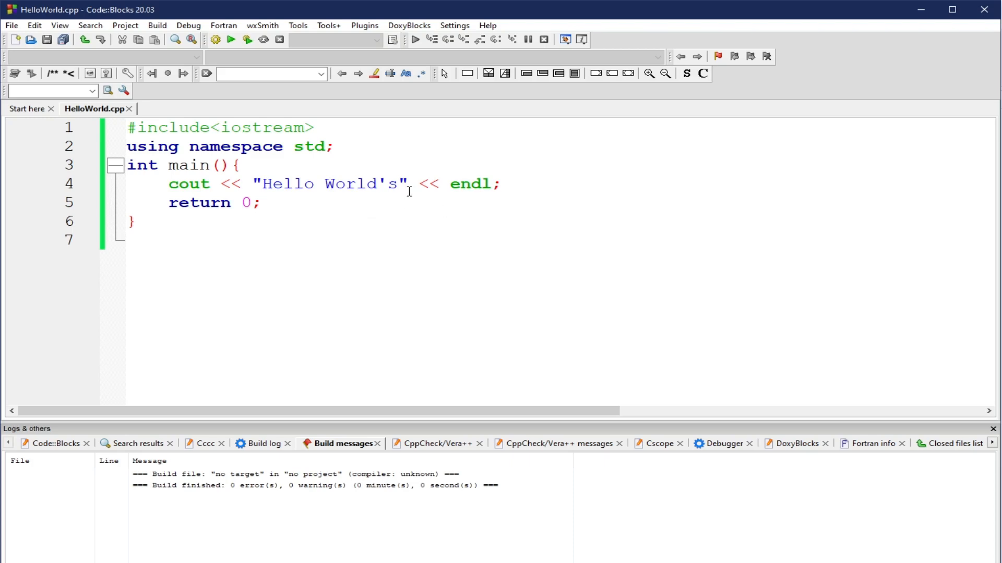